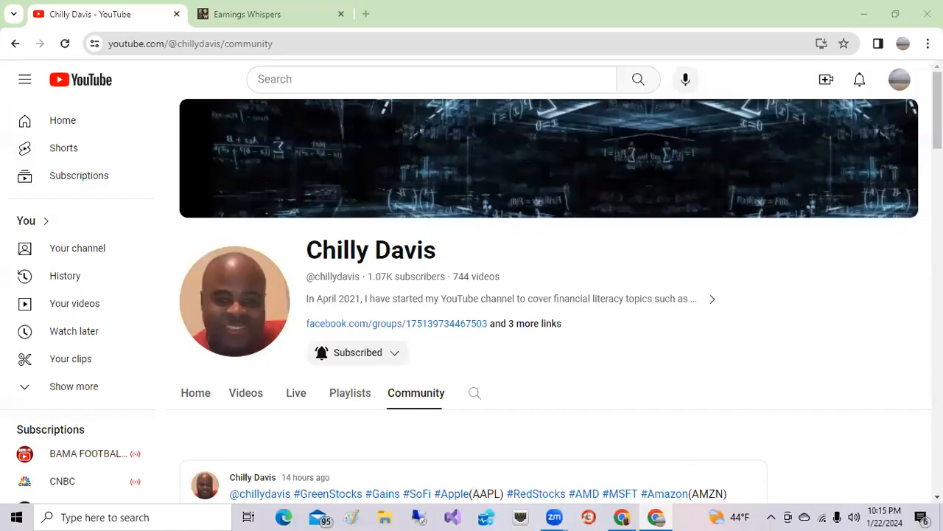
pyautogui.moveTo(719, 121)
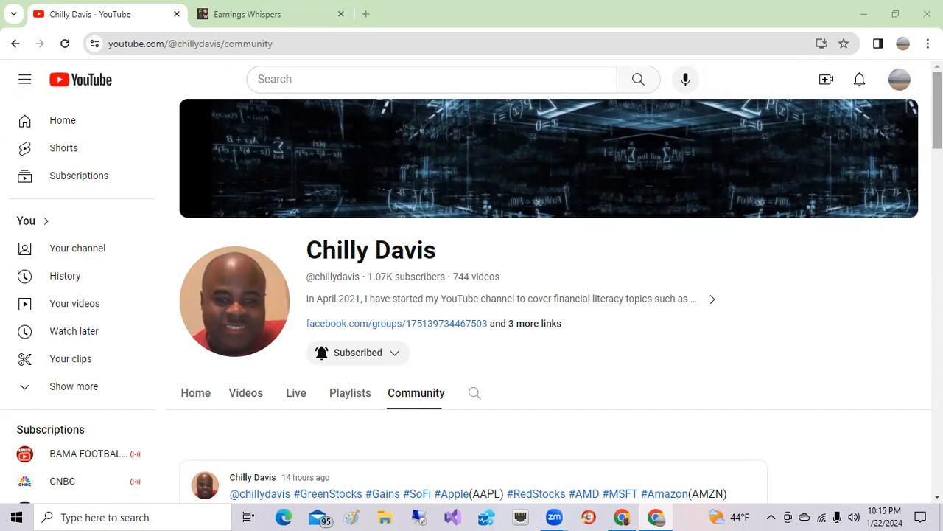
# Scroll the Community tab until the Equities Gain/Loss image with SOFI, TSLA and OKTA gains shows.
pyautogui.scroll(-3)
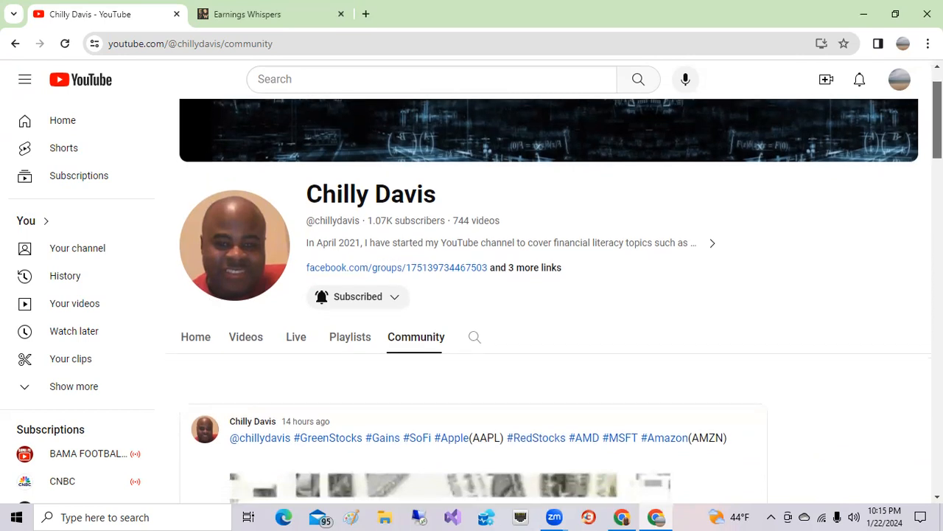
pyautogui.moveTo(342, 301)
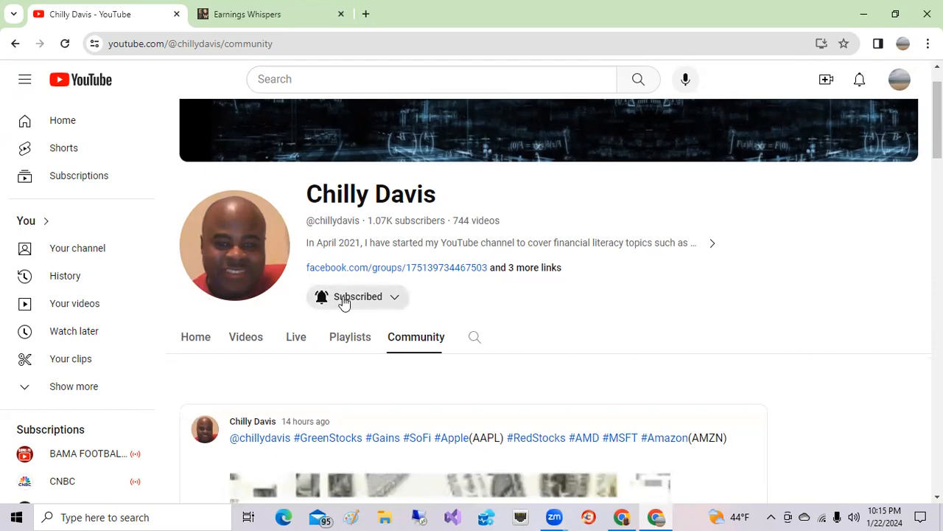
pyautogui.moveTo(330, 302)
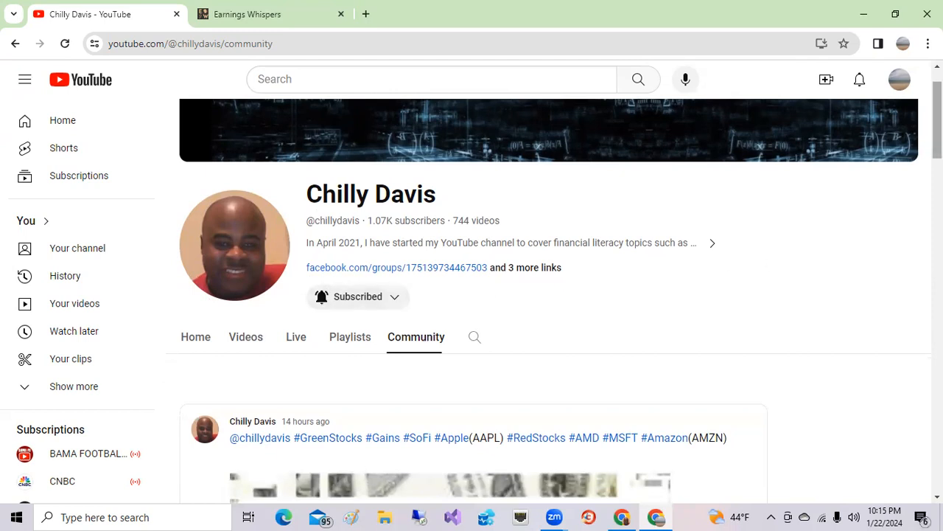
pyautogui.scroll(-3)
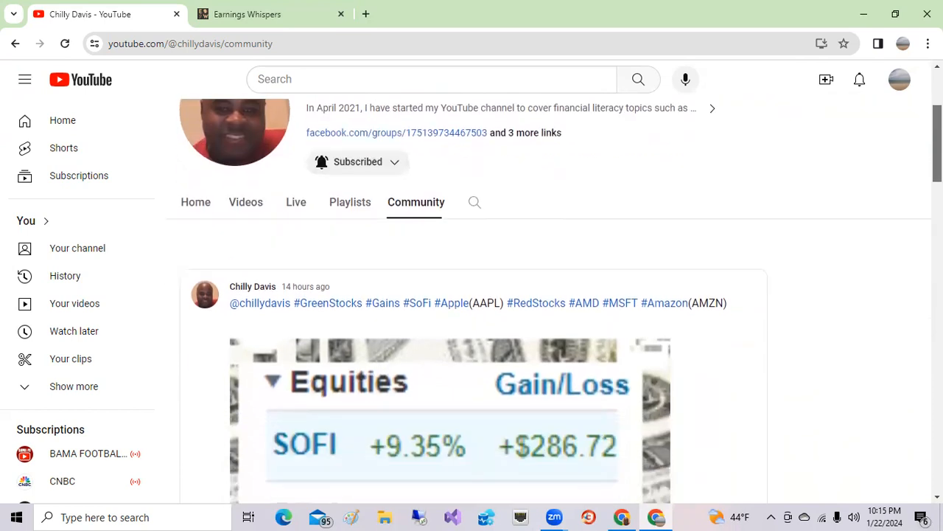
pyautogui.scroll(-3)
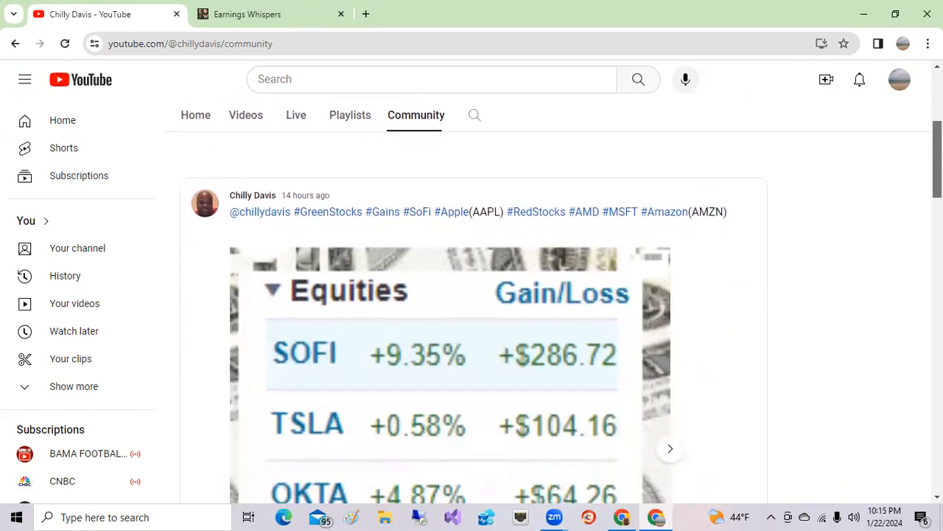
pyautogui.scroll(-3)
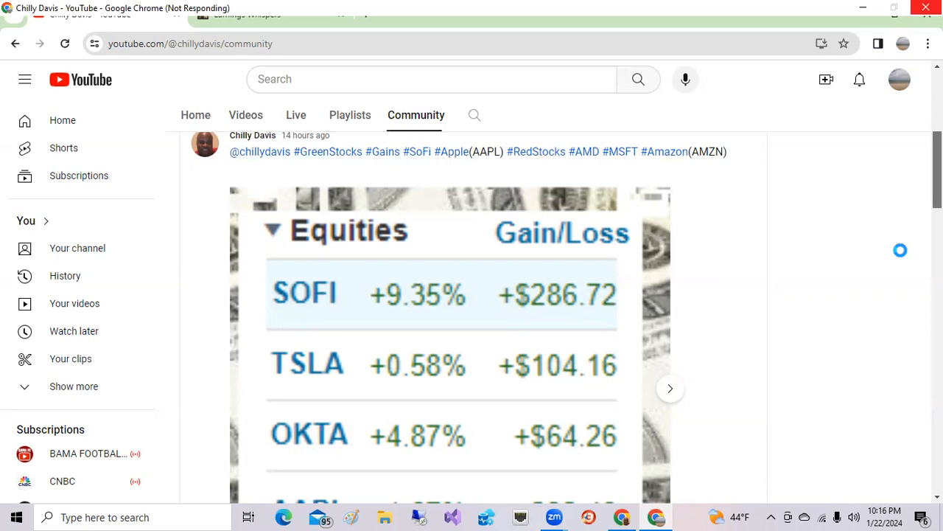
pyautogui.moveTo(743, 143)
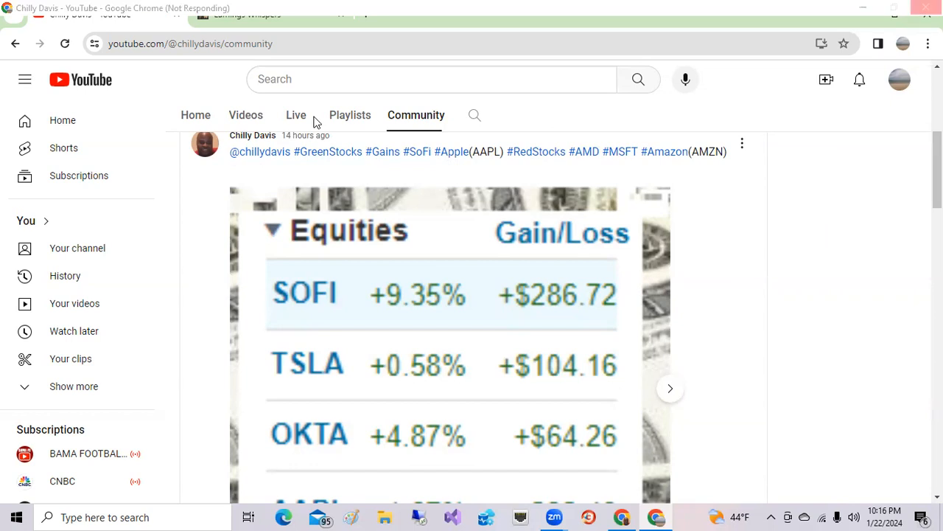
# Scroll down to reveal the bottom of the gains image, ending with AAPL at +1.67% and +$32.48.
pyautogui.scroll(-3)
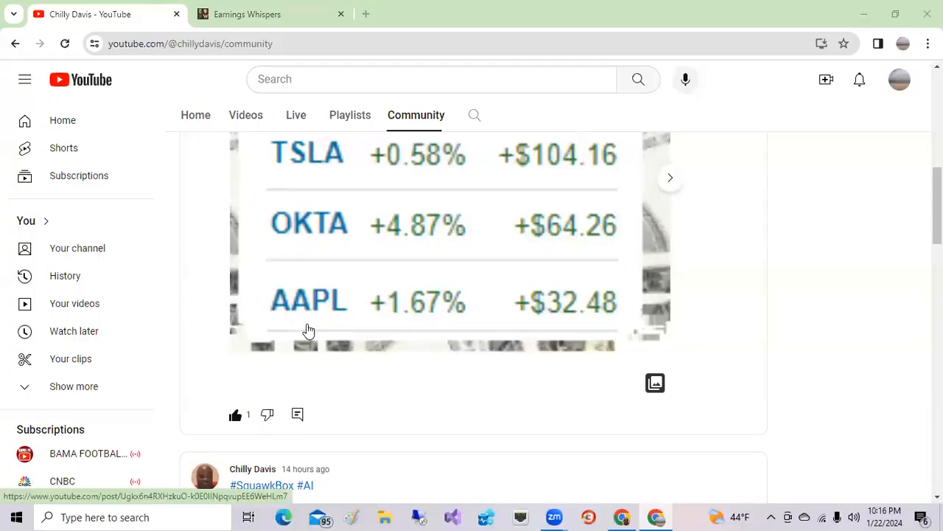
pyautogui.moveTo(299, 327)
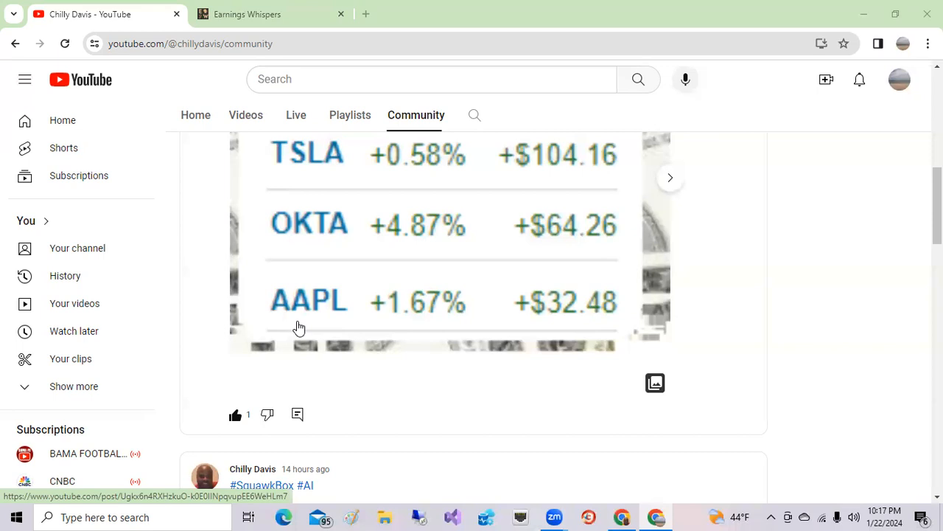
pyautogui.moveTo(666, 195)
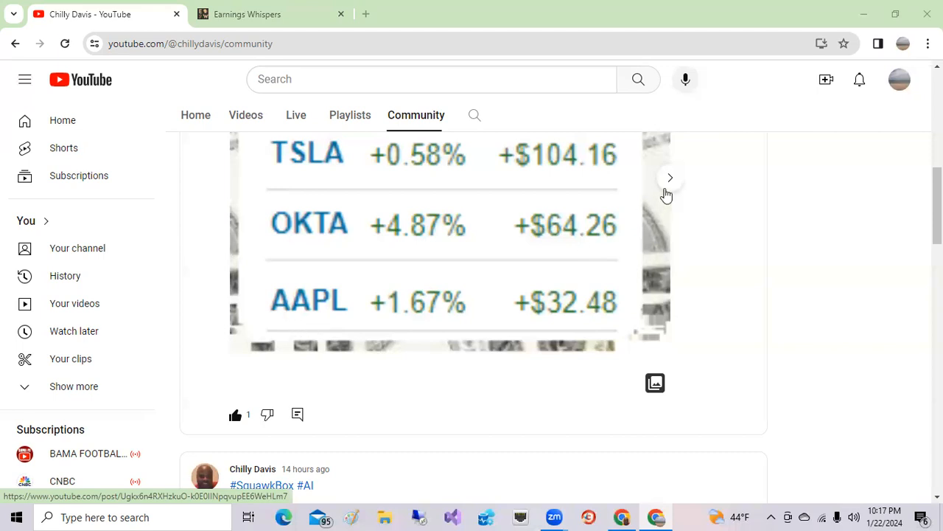
pyautogui.moveTo(684, 182)
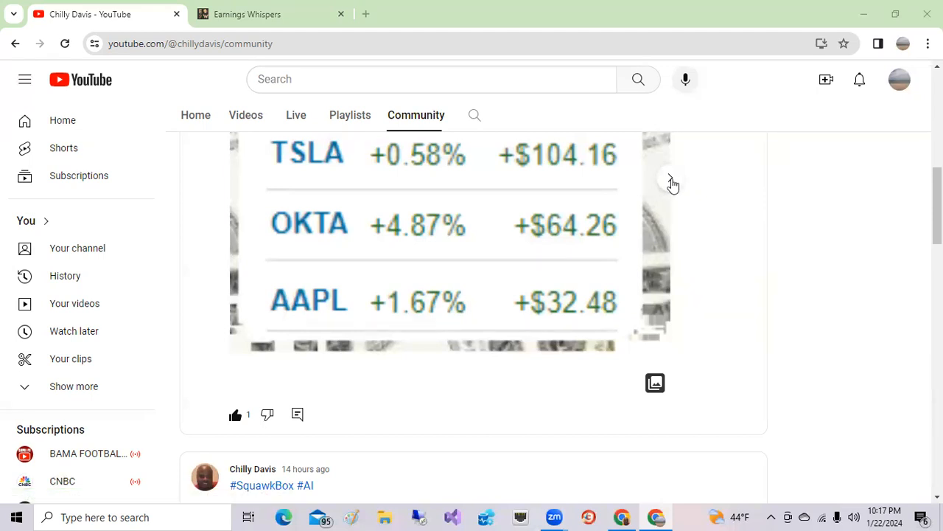
pyautogui.moveTo(671, 177)
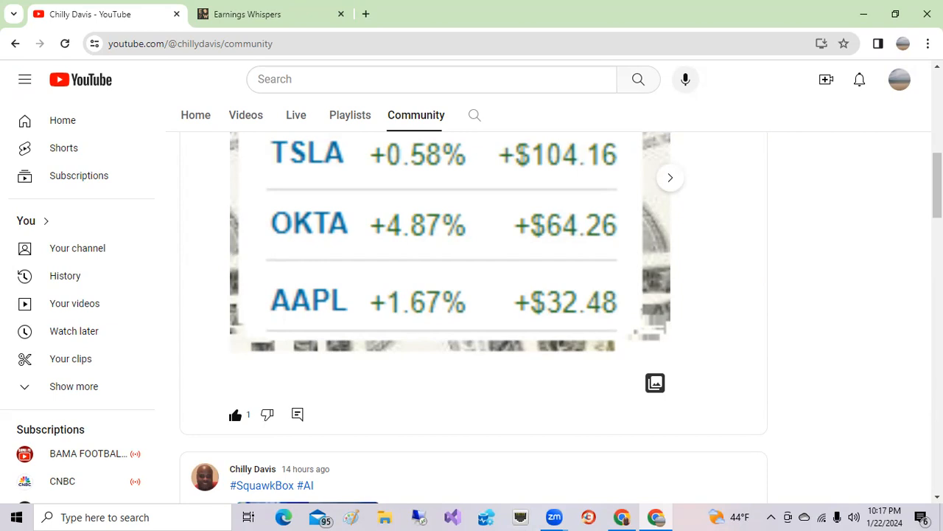
# Advance the post's carousel to the second image listing AMD, MSFT, AMZN and NVDA losses.
pyautogui.click(669, 177)
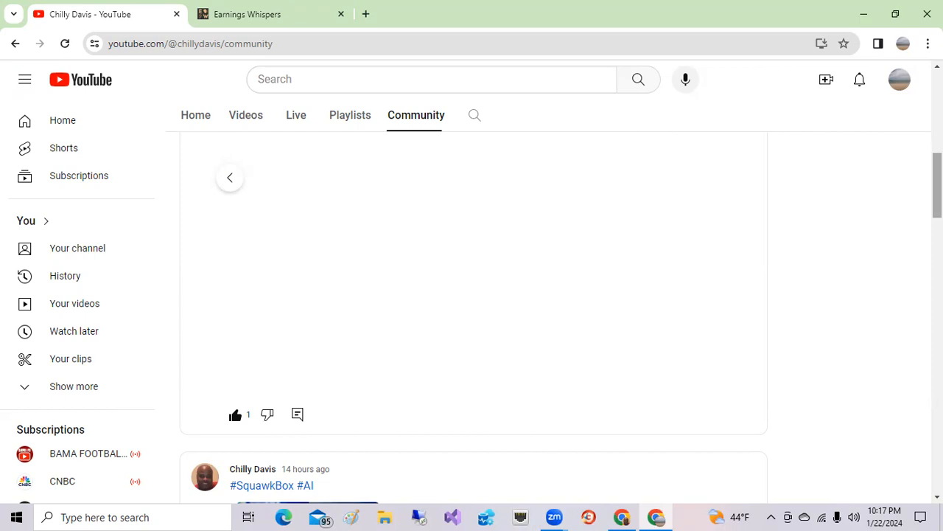
pyautogui.scroll(3)
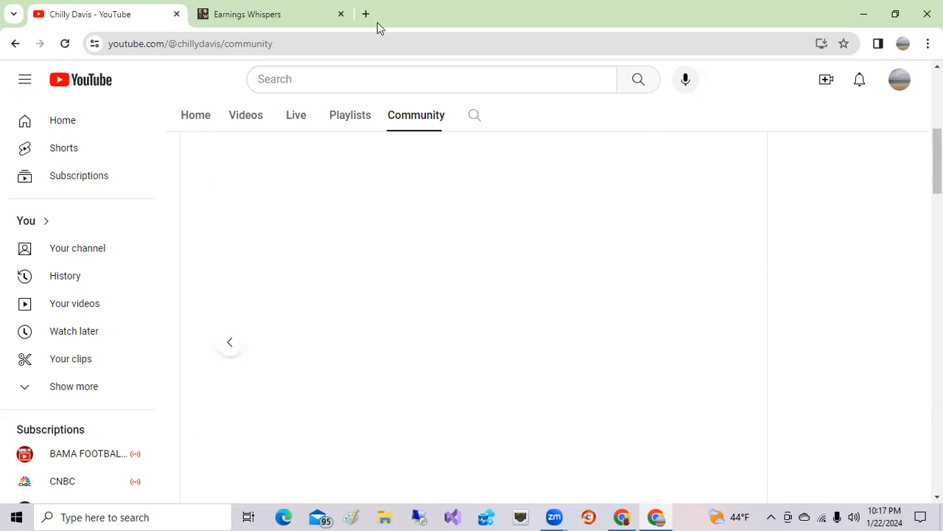
pyautogui.moveTo(457, 121)
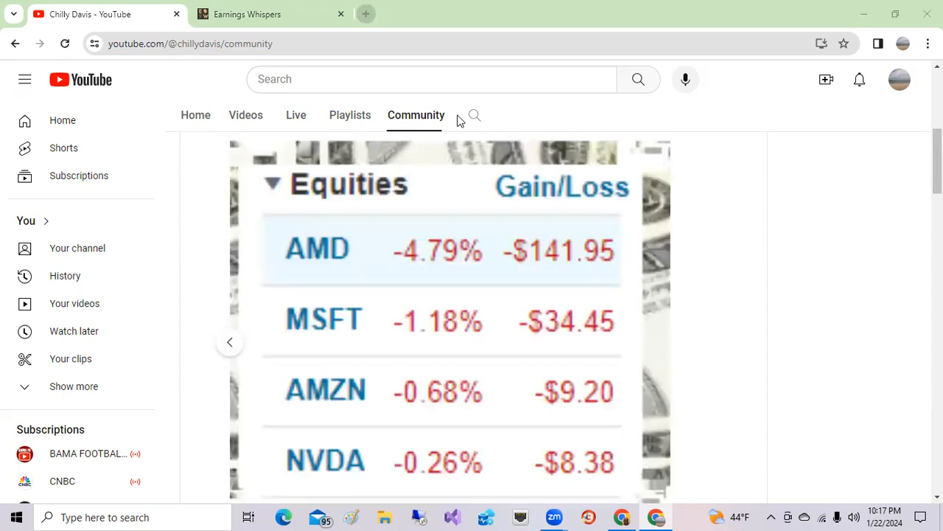
pyautogui.moveTo(404, 244)
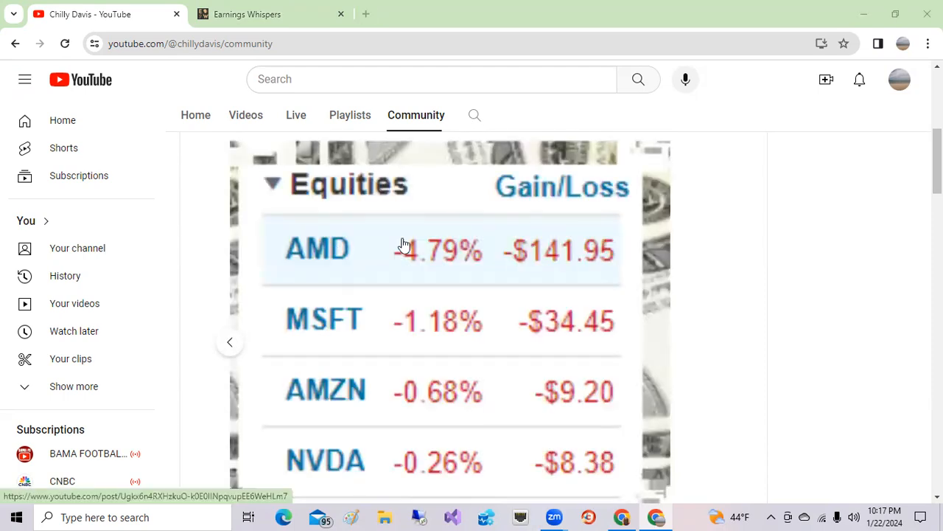
pyautogui.moveTo(494, 227)
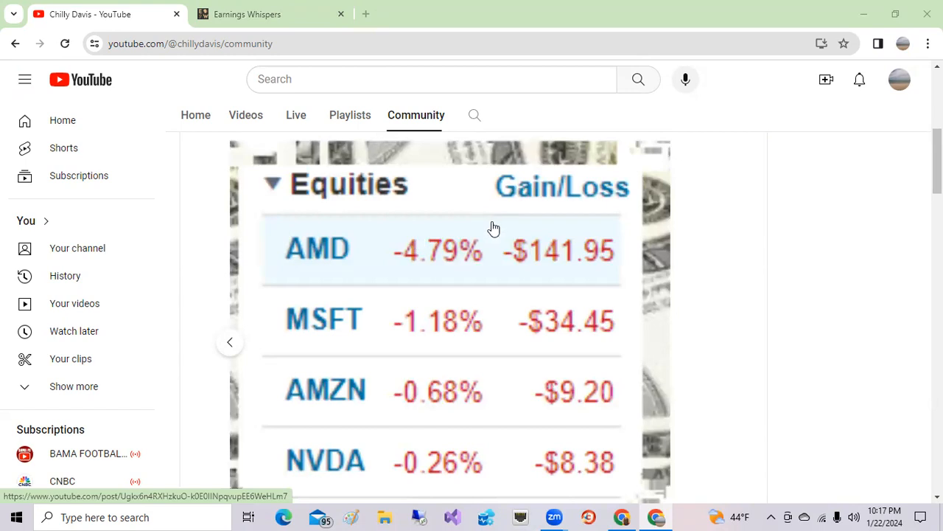
pyautogui.moveTo(439, 321)
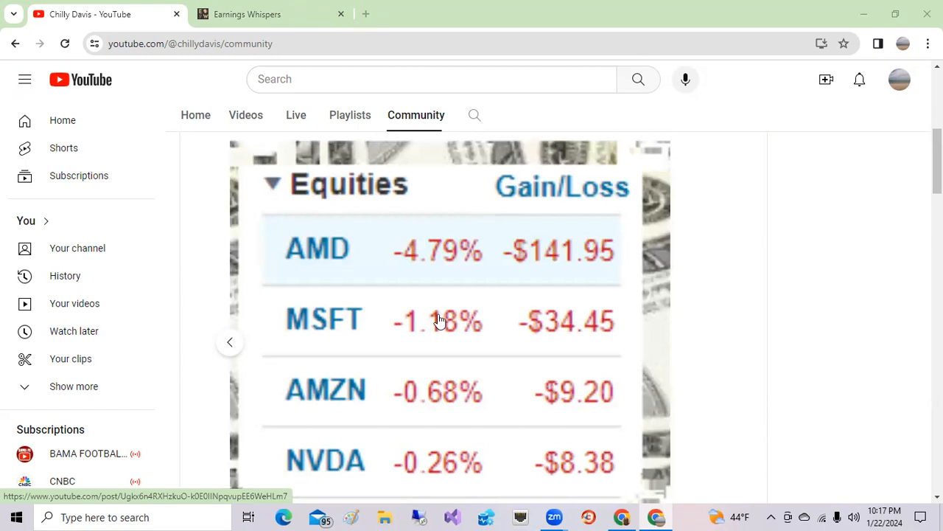
pyautogui.moveTo(321, 374)
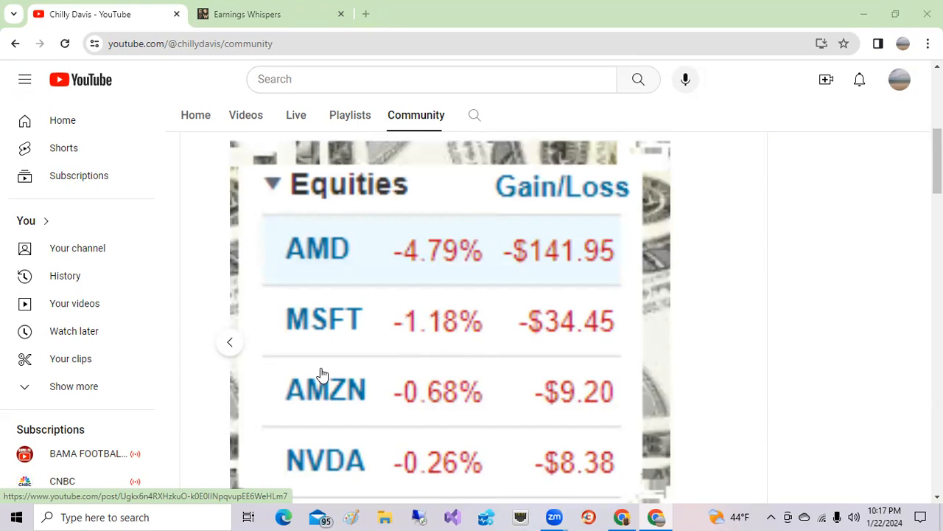
pyautogui.moveTo(297, 446)
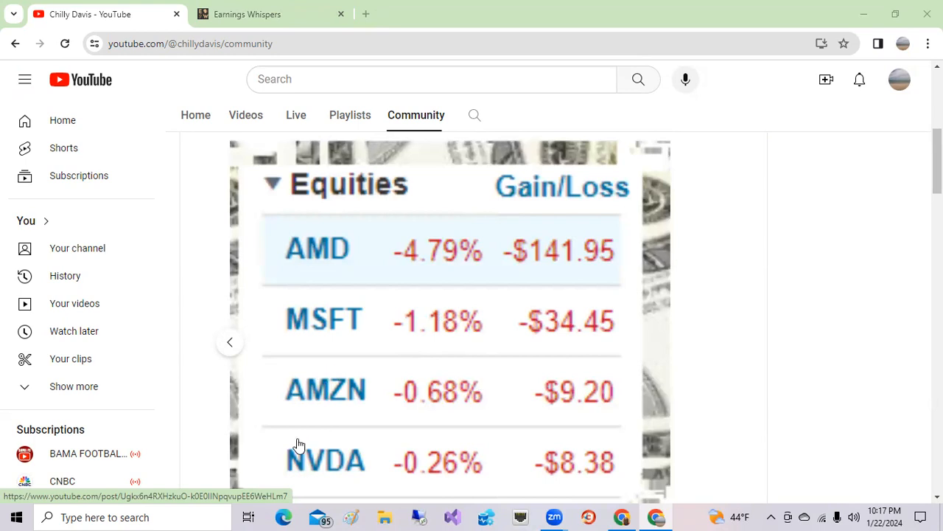
pyautogui.moveTo(345, 288)
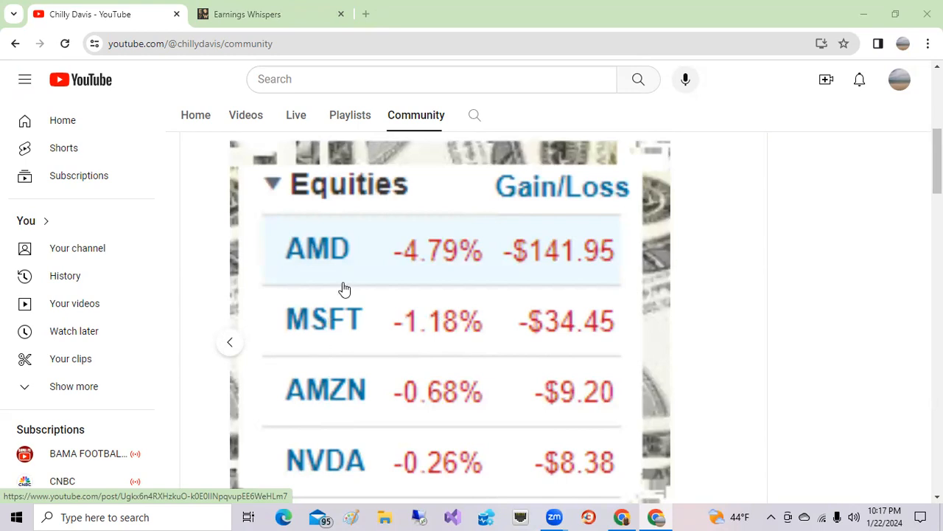
pyautogui.moveTo(351, 247)
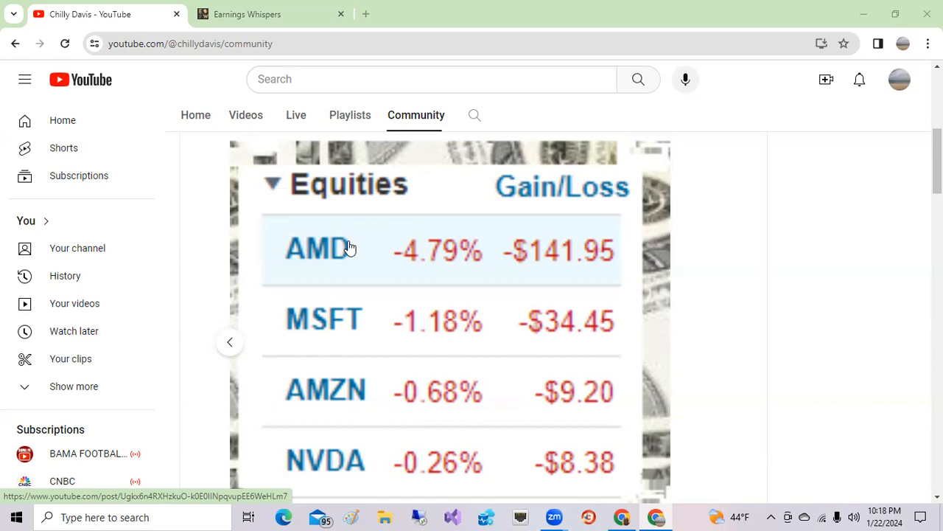
pyautogui.moveTo(288, 27)
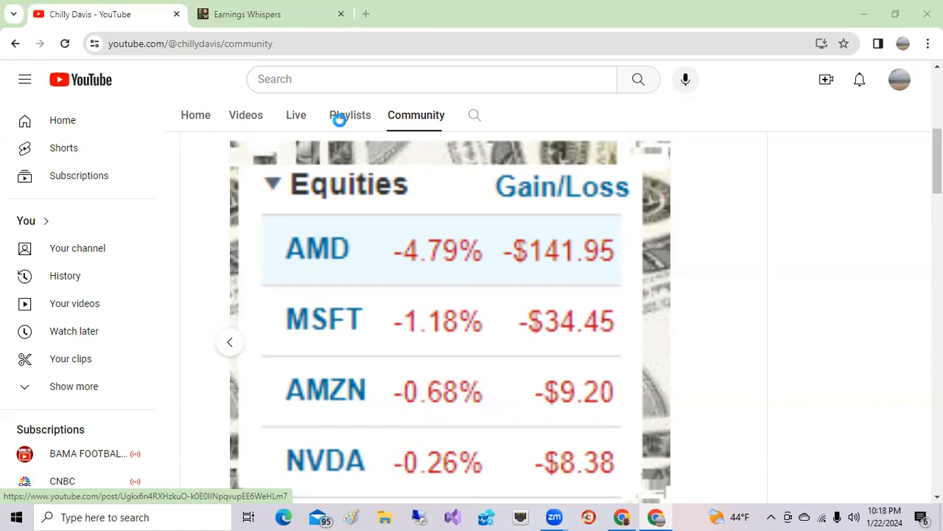
pyautogui.click(247, 13)
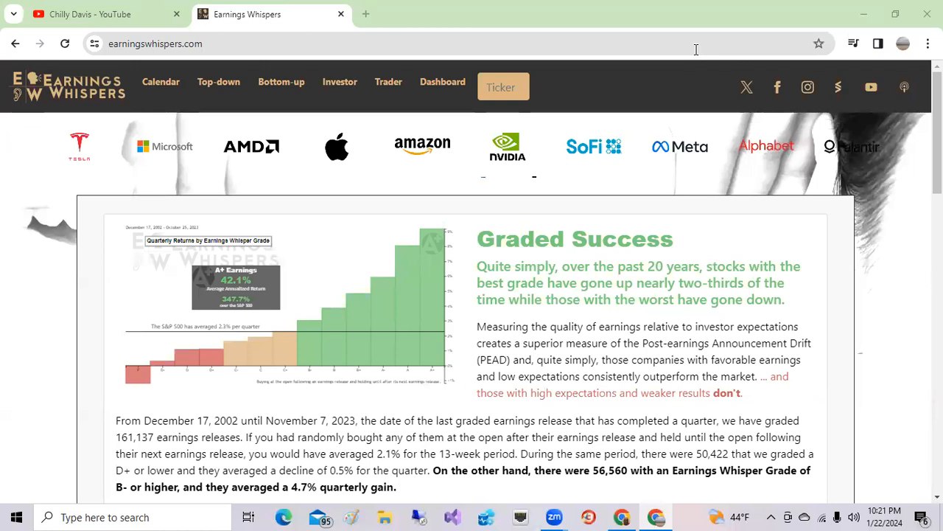
pyautogui.moveTo(79, 146)
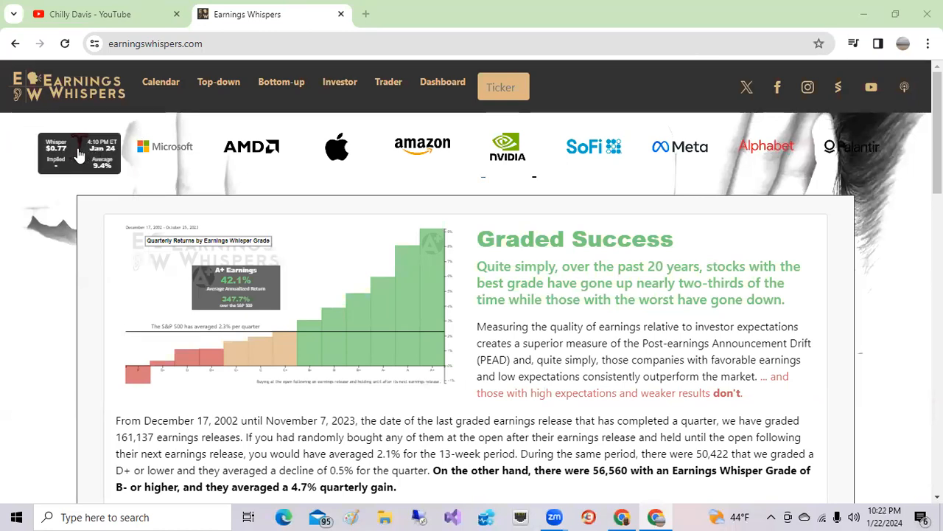
pyautogui.moveTo(80, 152)
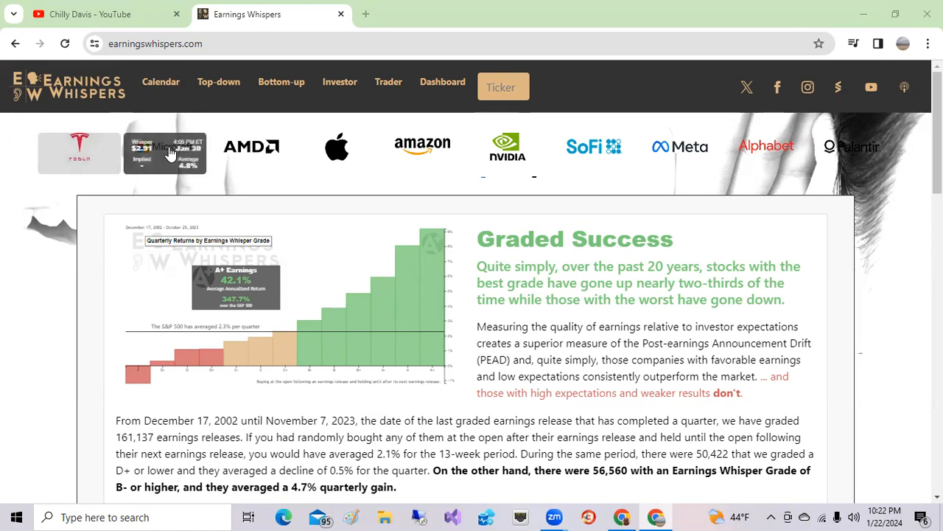
pyautogui.moveTo(165, 152)
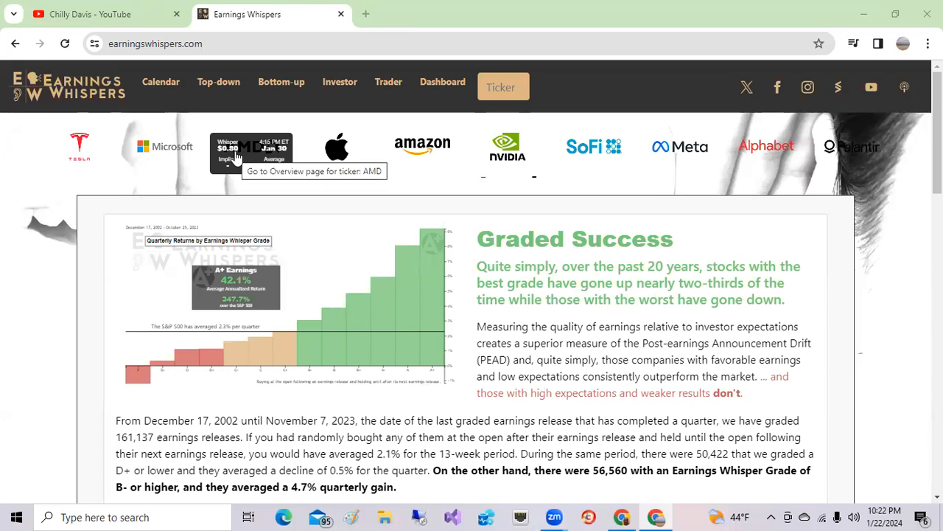
pyautogui.moveTo(336, 152)
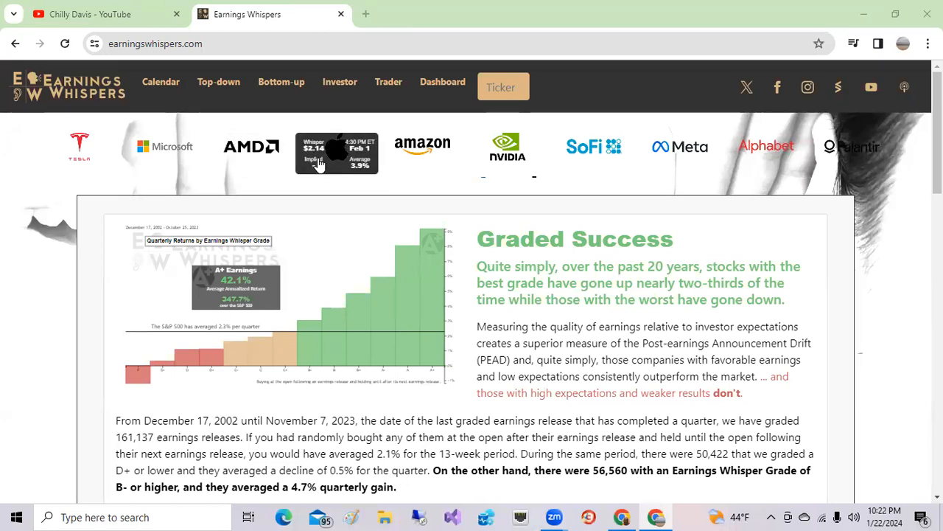
pyautogui.moveTo(386, 165)
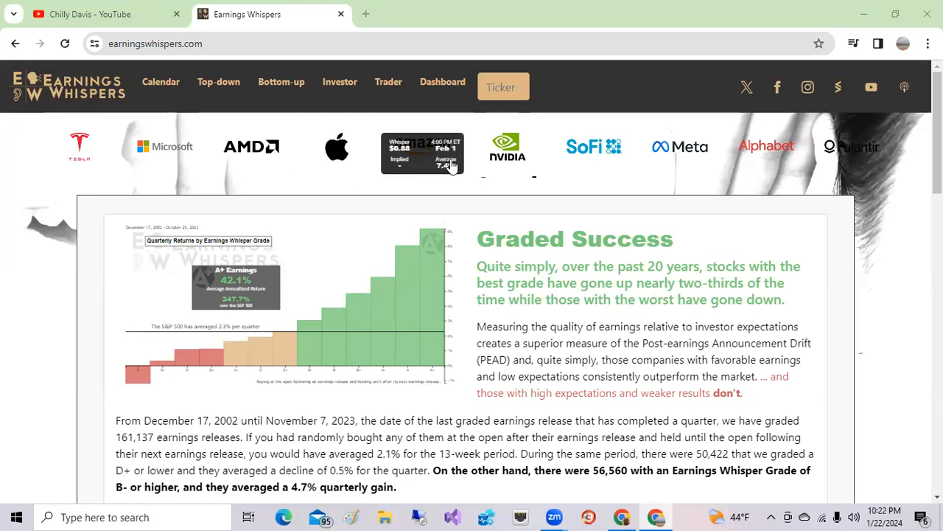
pyautogui.moveTo(507, 155)
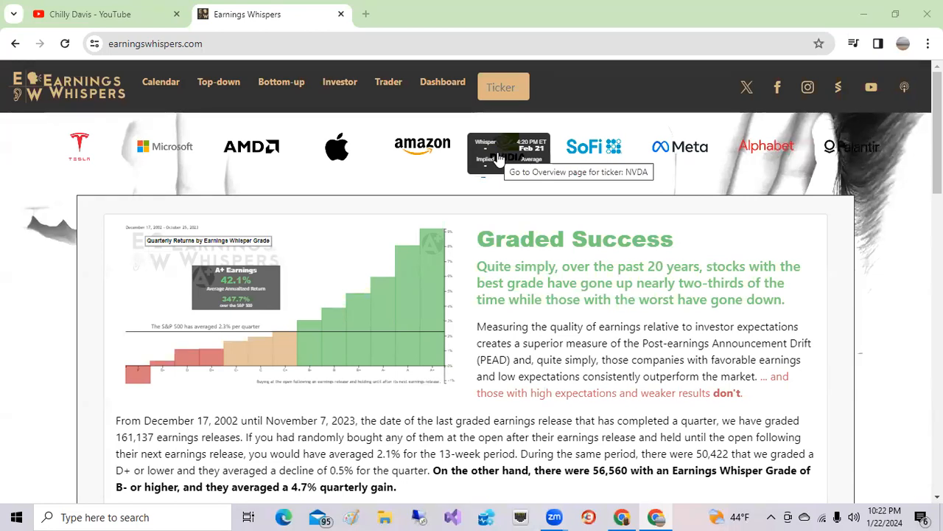
pyautogui.moveTo(594, 146)
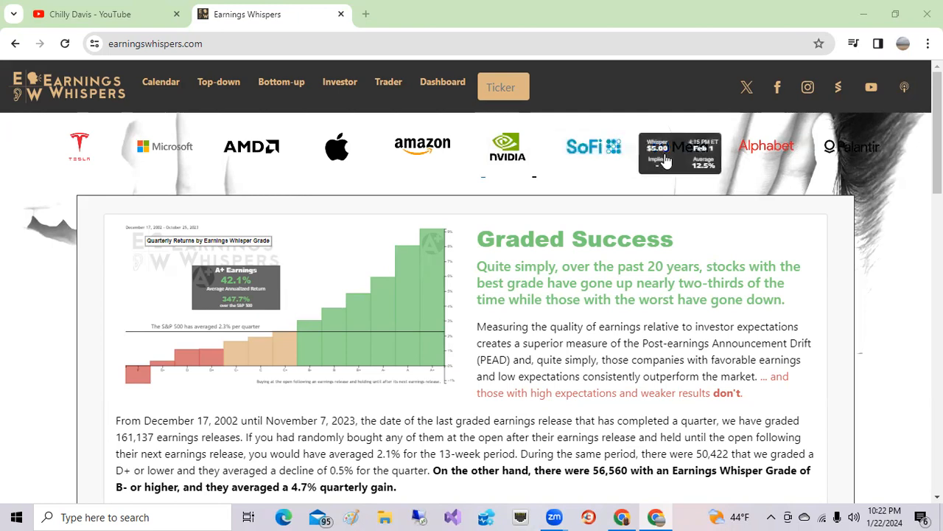
pyautogui.moveTo(663, 155)
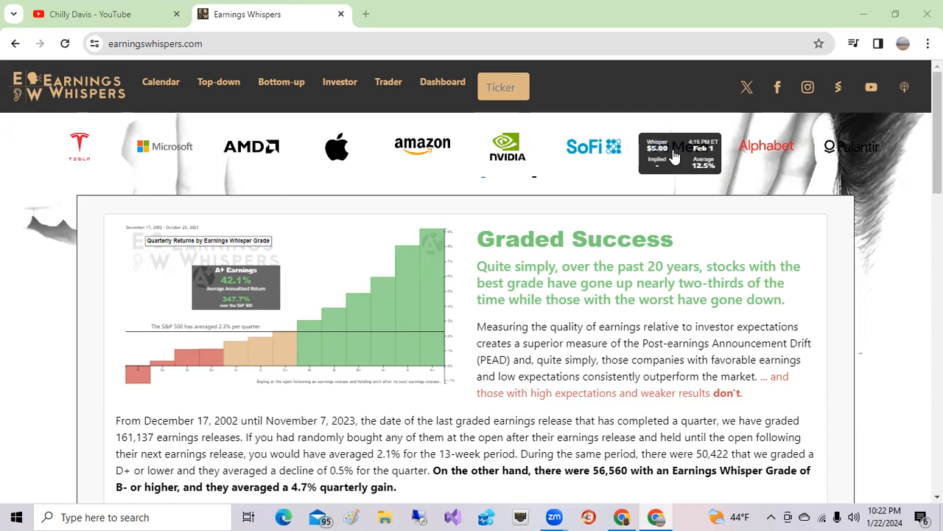
pyautogui.moveTo(681, 150)
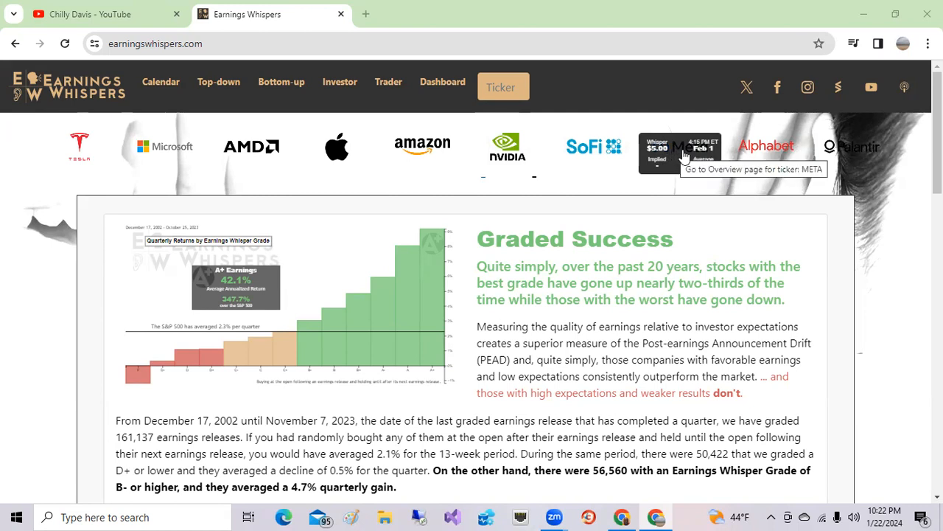
pyautogui.moveTo(745, 156)
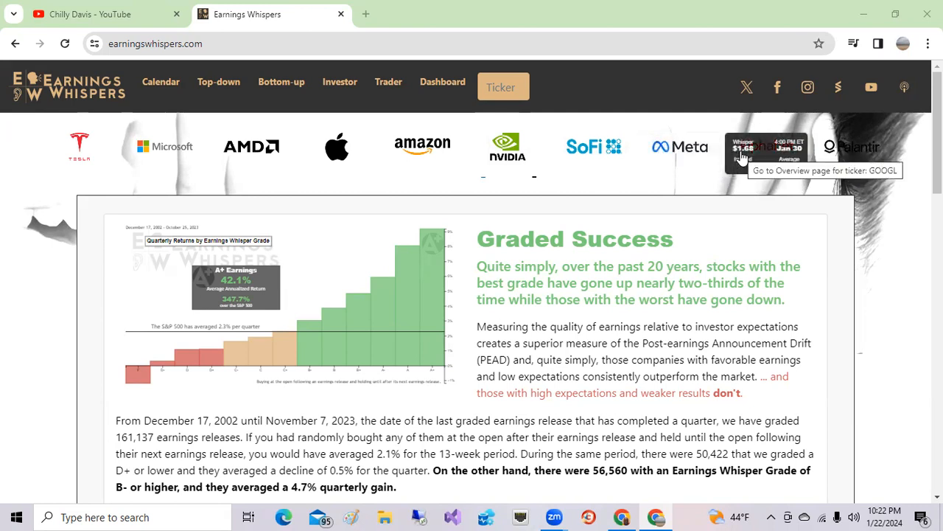
pyautogui.moveTo(736, 155)
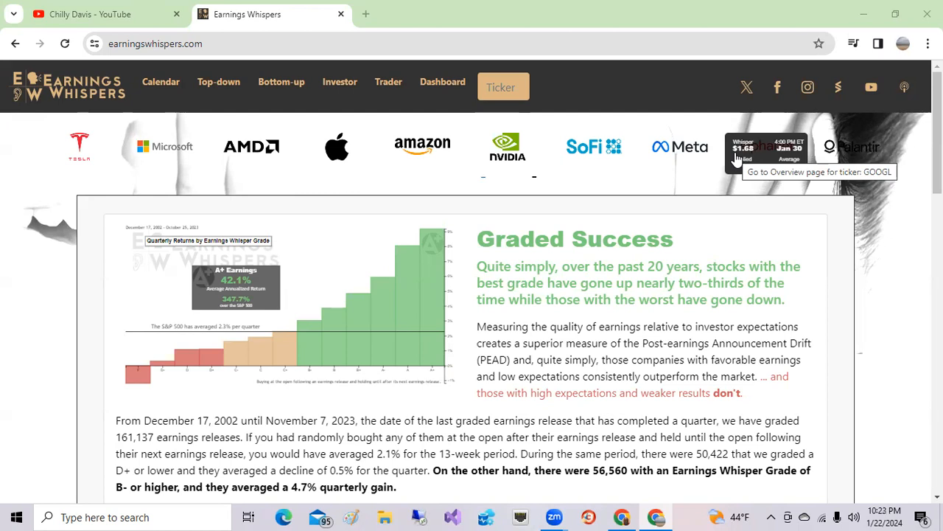
pyautogui.moveTo(681, 125)
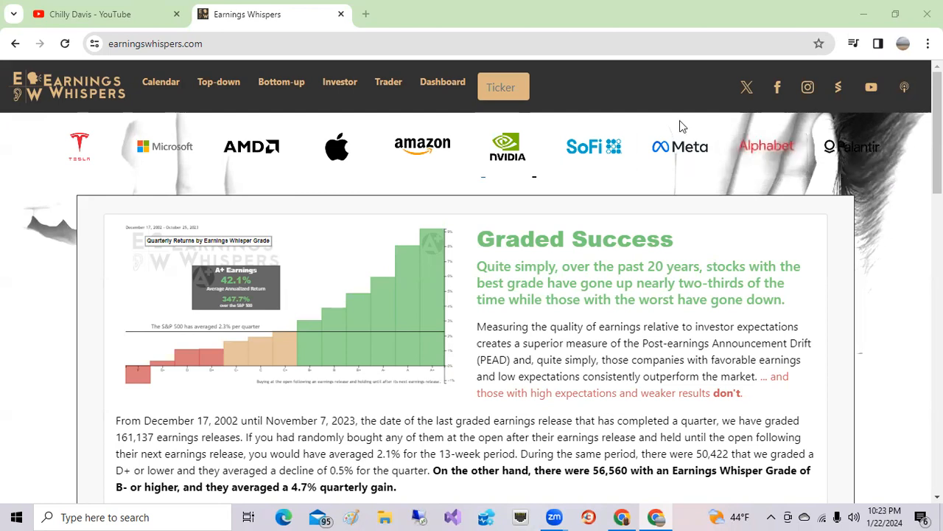
pyautogui.moveTo(638, 130)
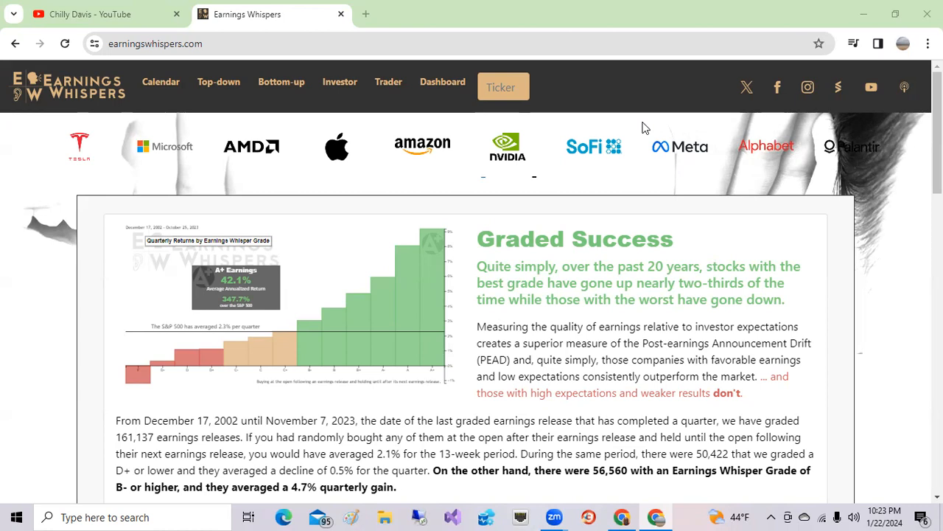
pyautogui.moveTo(710, 109)
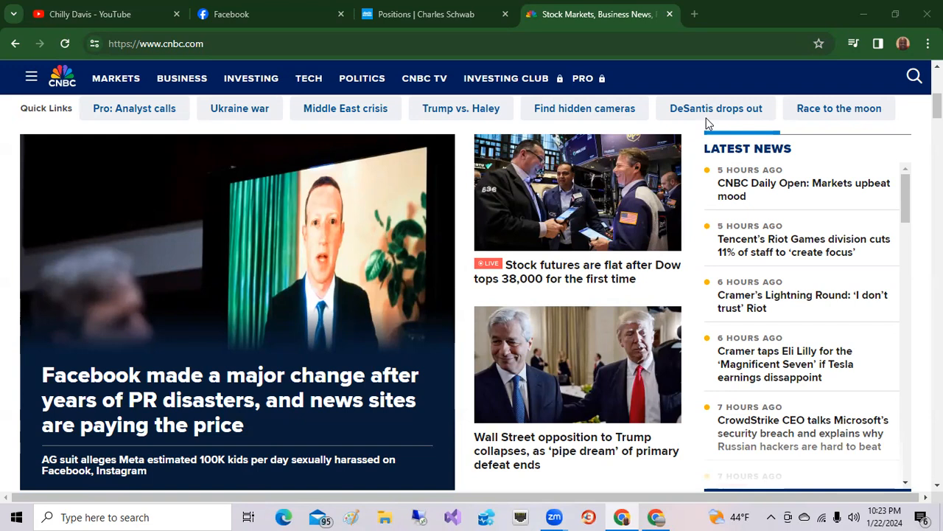
pyautogui.moveTo(205, 422)
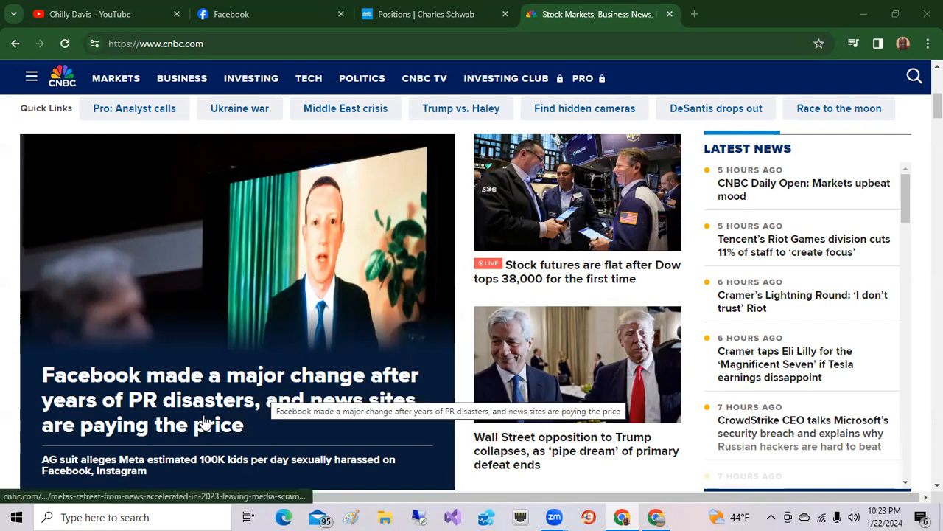
pyautogui.moveTo(120, 450)
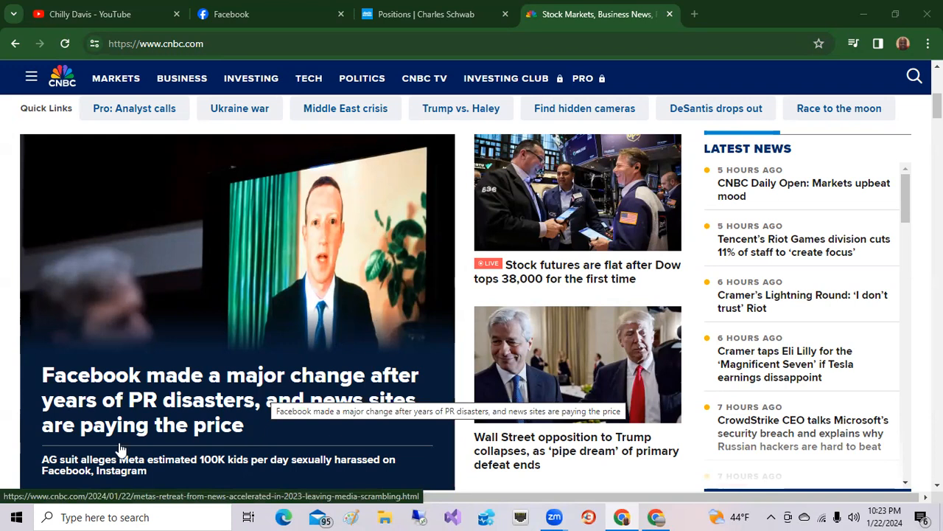
pyautogui.moveTo(86, 469)
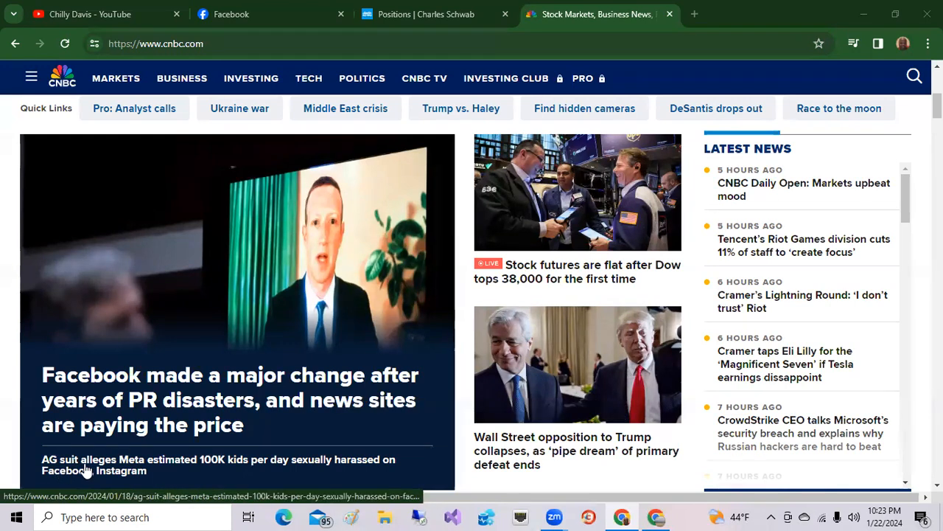
pyautogui.moveTo(219, 472)
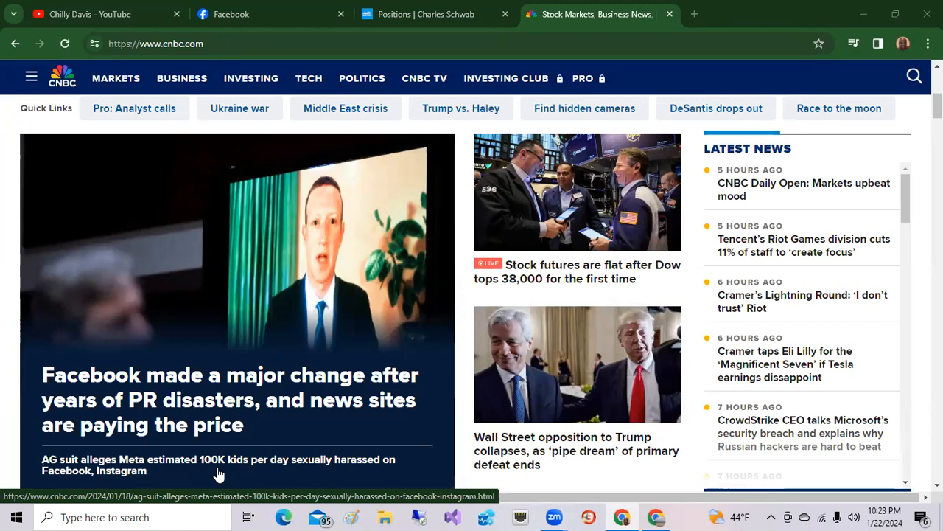
pyautogui.moveTo(247, 470)
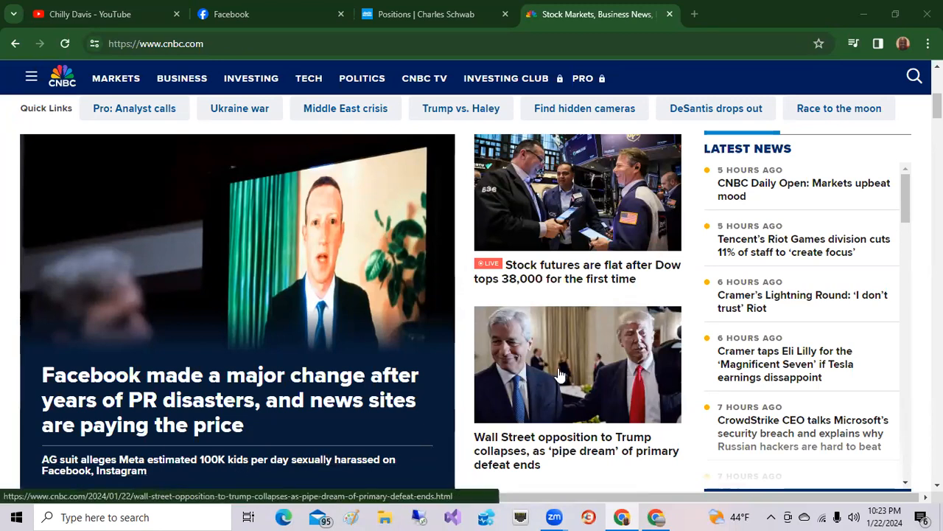
pyautogui.moveTo(543, 273)
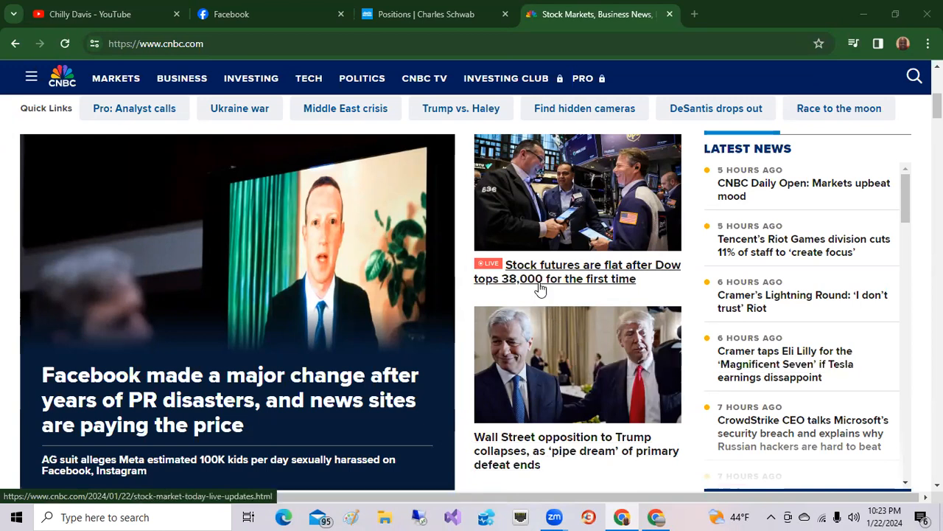
pyautogui.moveTo(521, 293)
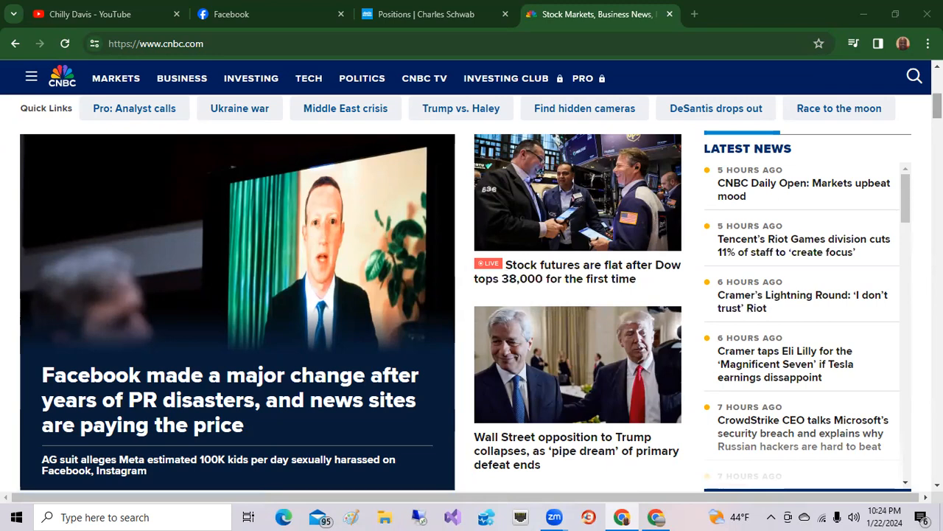
pyautogui.scroll(-3)
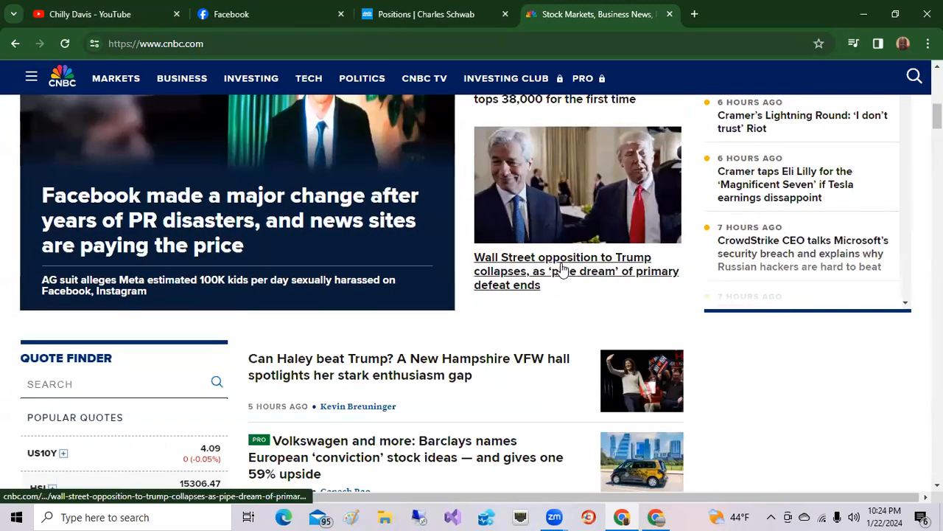
pyautogui.moveTo(557, 289)
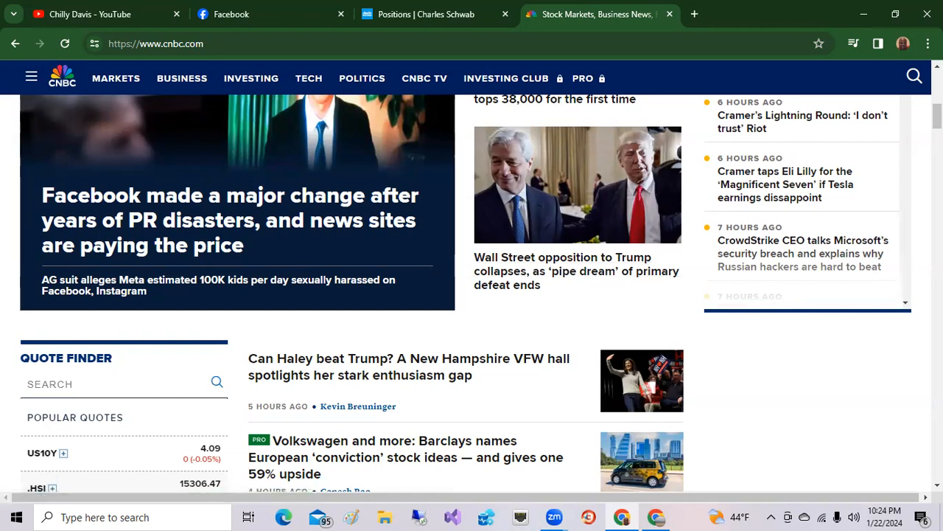
pyautogui.scroll(-3)
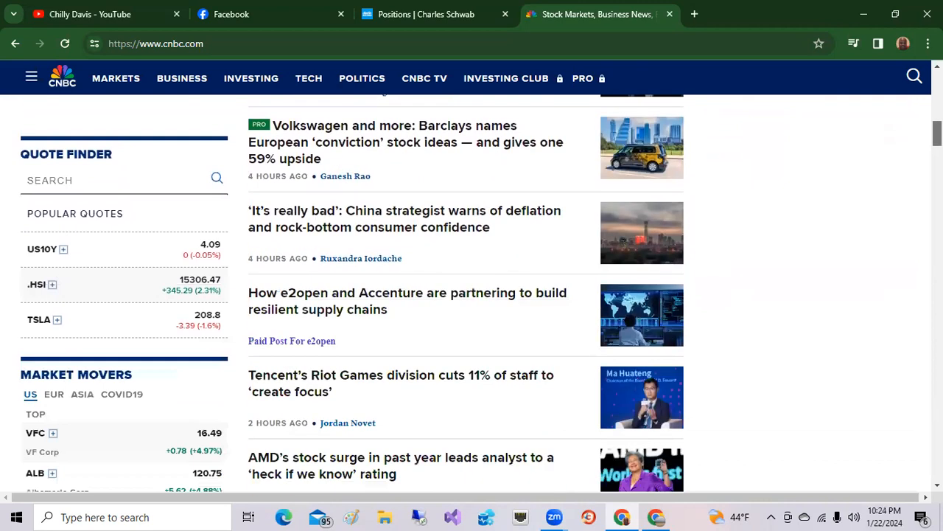
pyautogui.scroll(3)
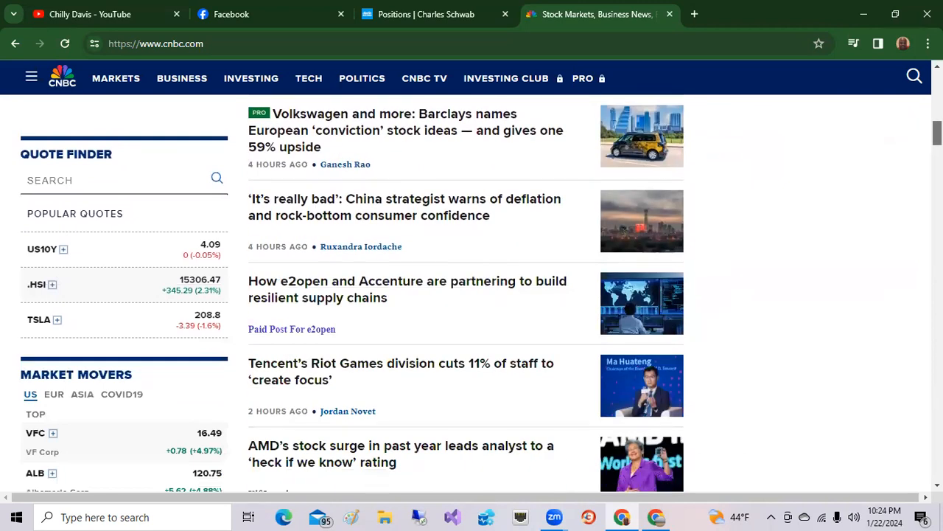
pyautogui.scroll(-3)
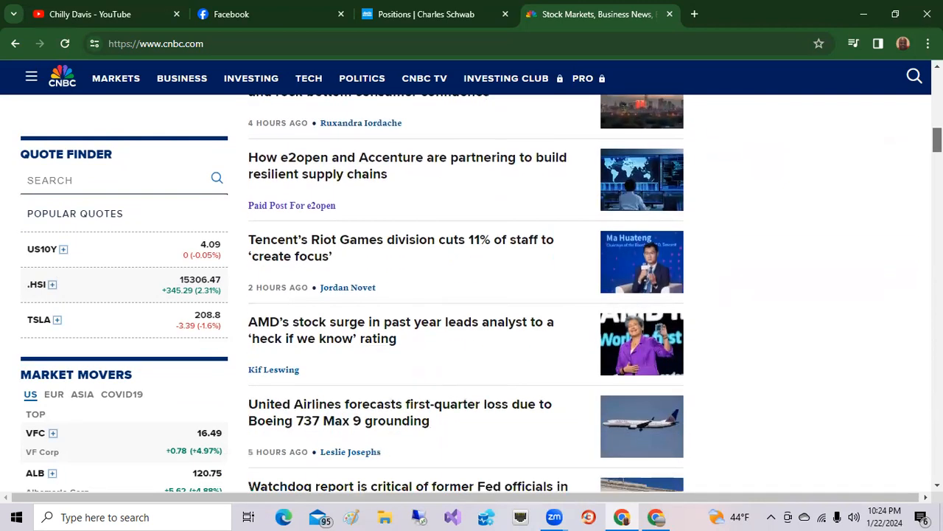
pyautogui.moveTo(351, 330)
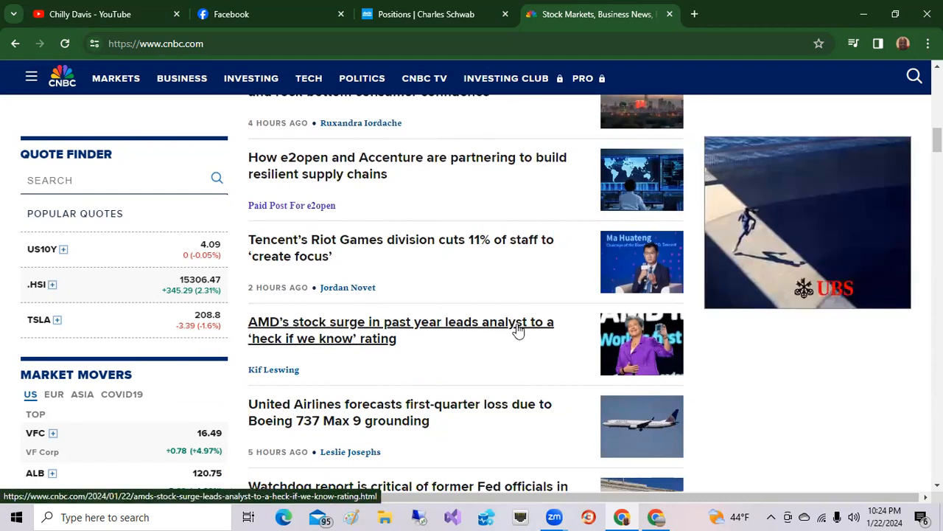
pyautogui.moveTo(289, 352)
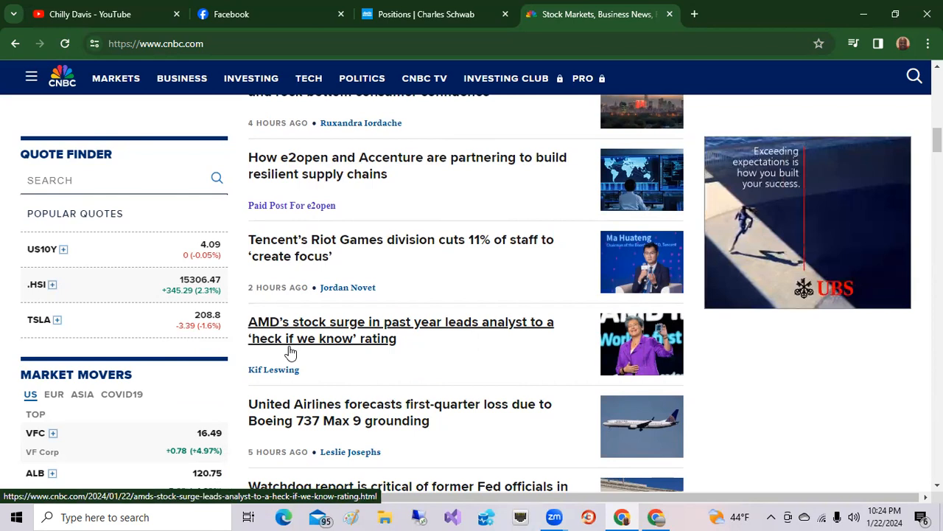
pyautogui.moveTo(457, 338)
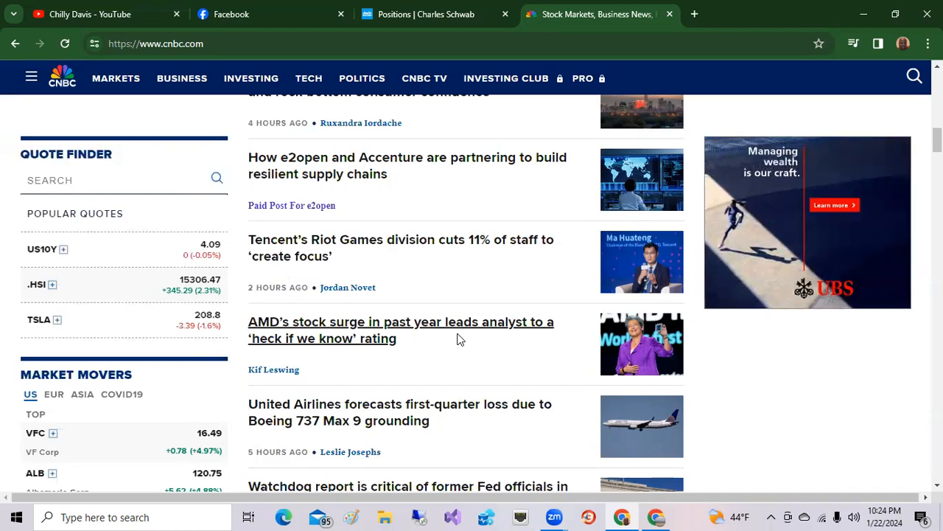
pyautogui.moveTo(478, 348)
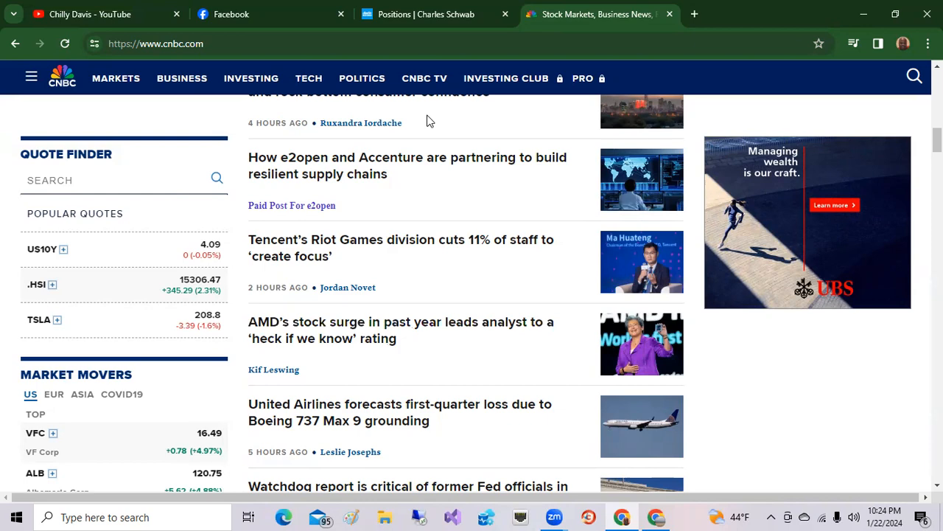
pyautogui.moveTo(705, 110)
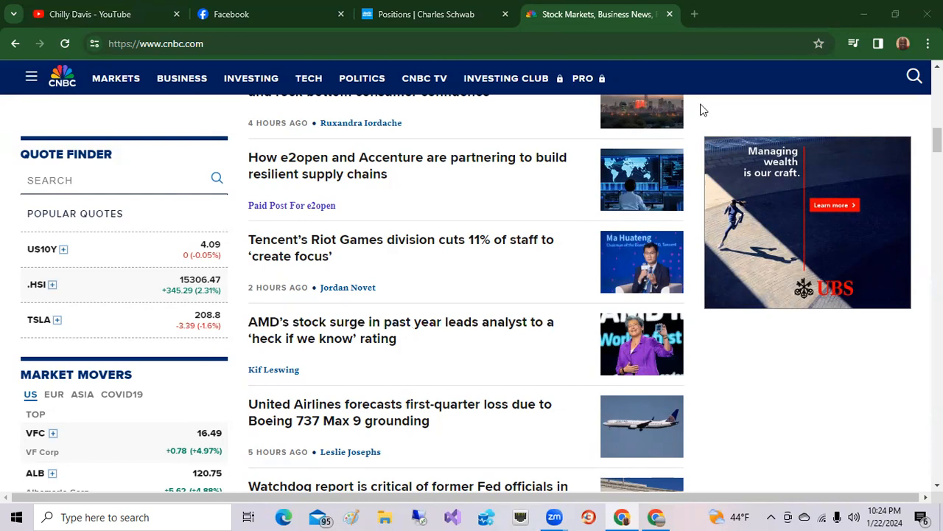
# Switch to the Schwab Positions page showing $42,487.77 account value and $127.56 day gain.
pyautogui.click(425, 15)
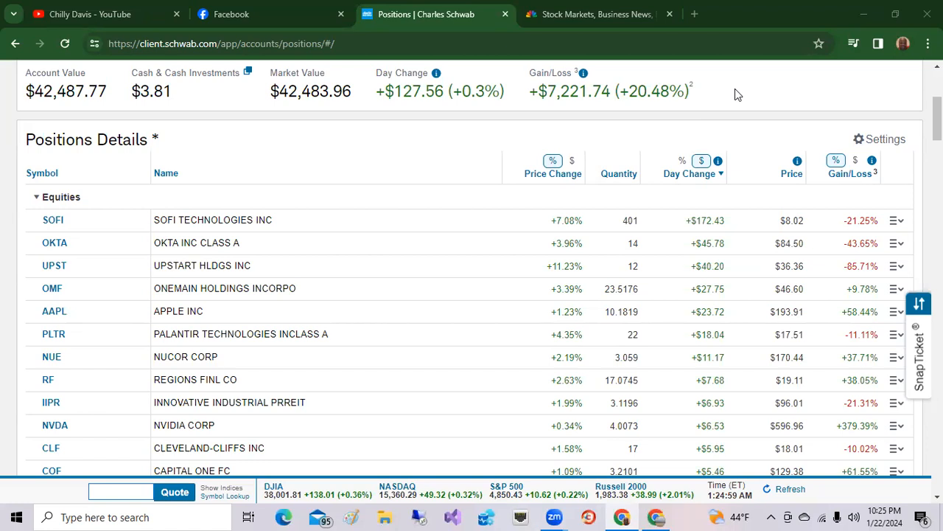
pyautogui.moveTo(336, 230)
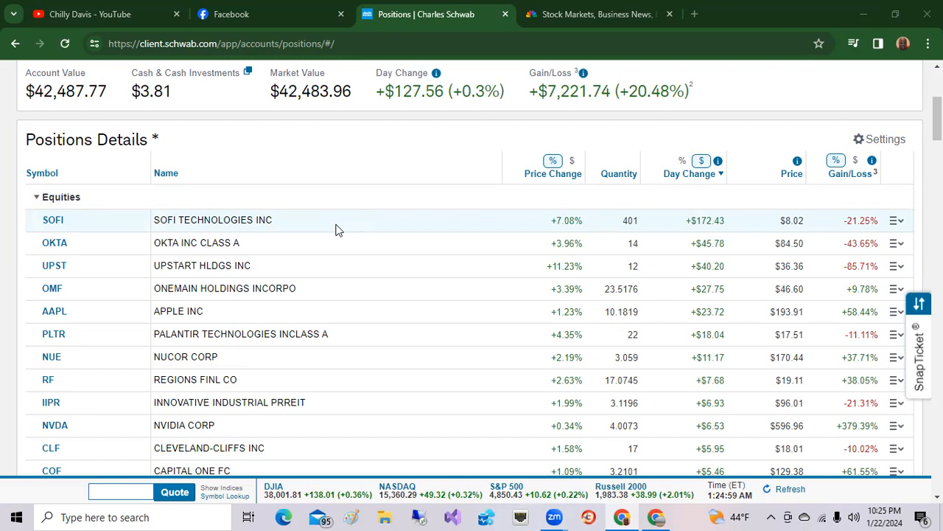
pyautogui.moveTo(338, 243)
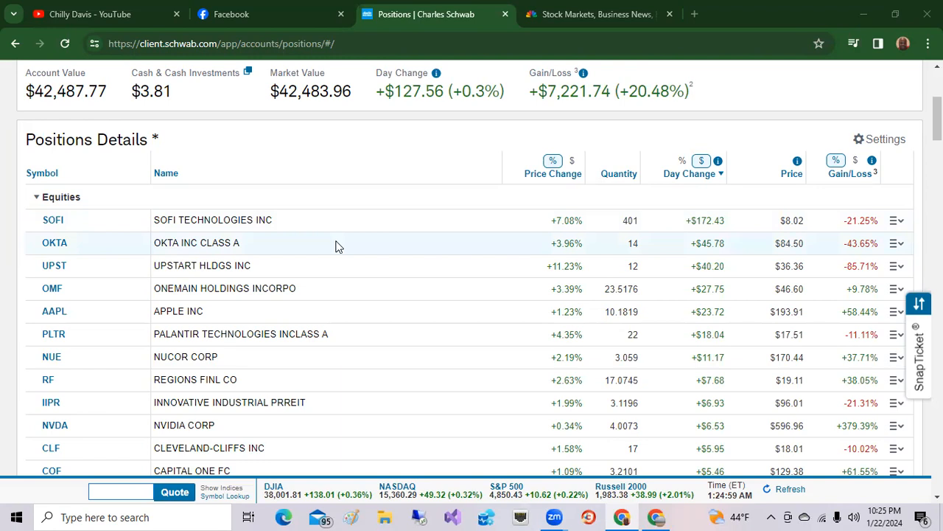
pyautogui.moveTo(327, 271)
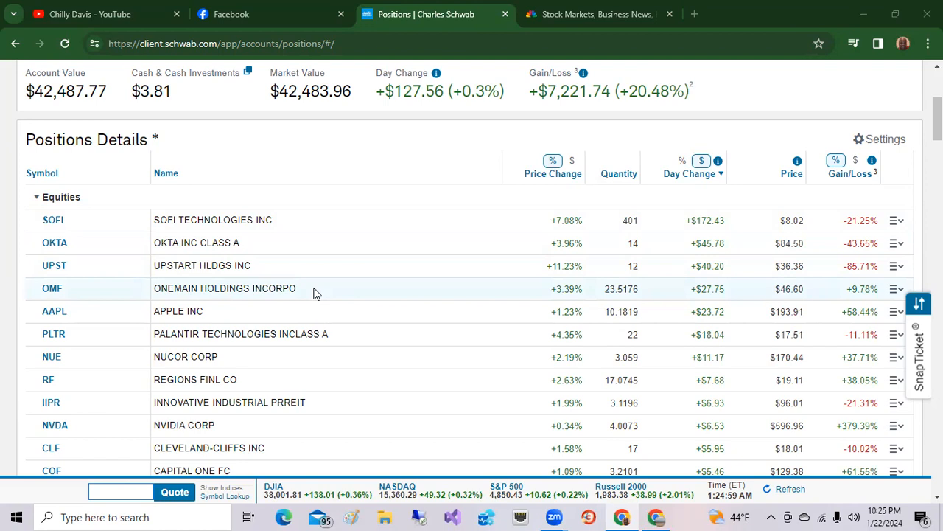
pyautogui.moveTo(289, 311)
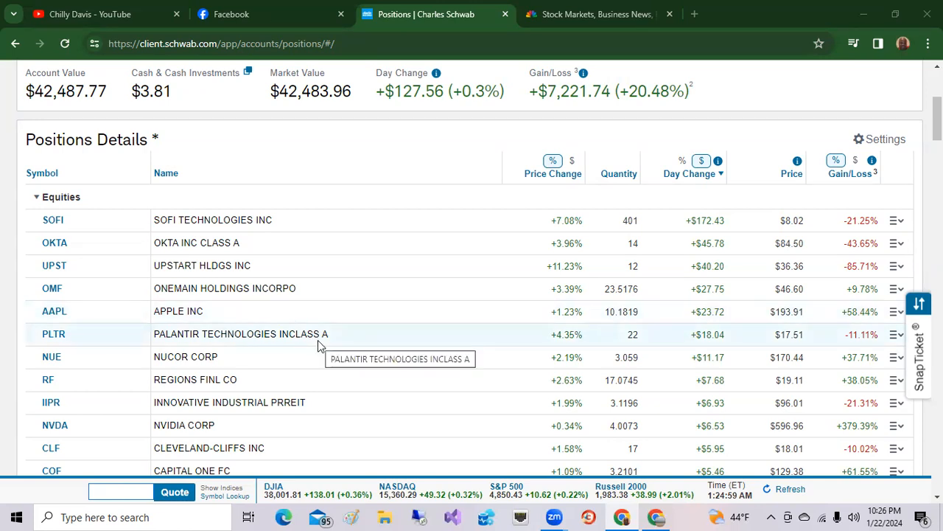
pyautogui.moveTo(295, 356)
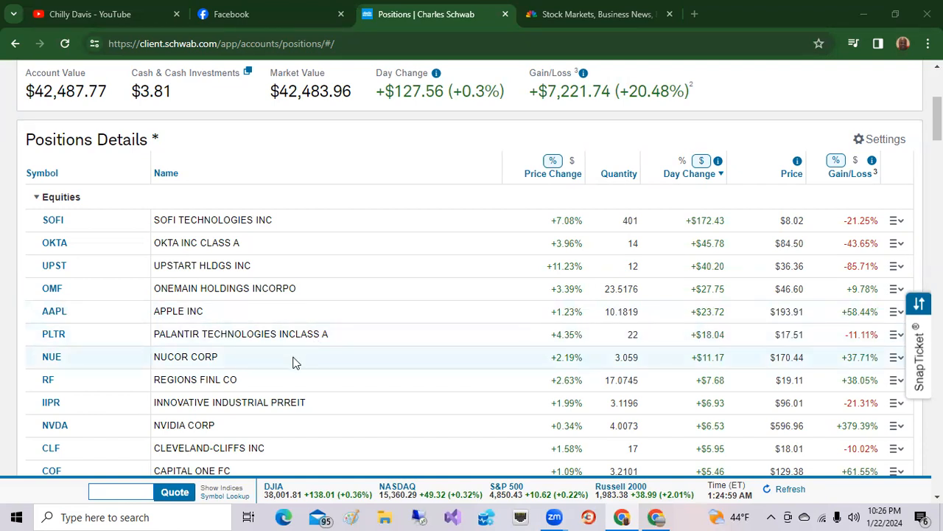
pyautogui.moveTo(283, 371)
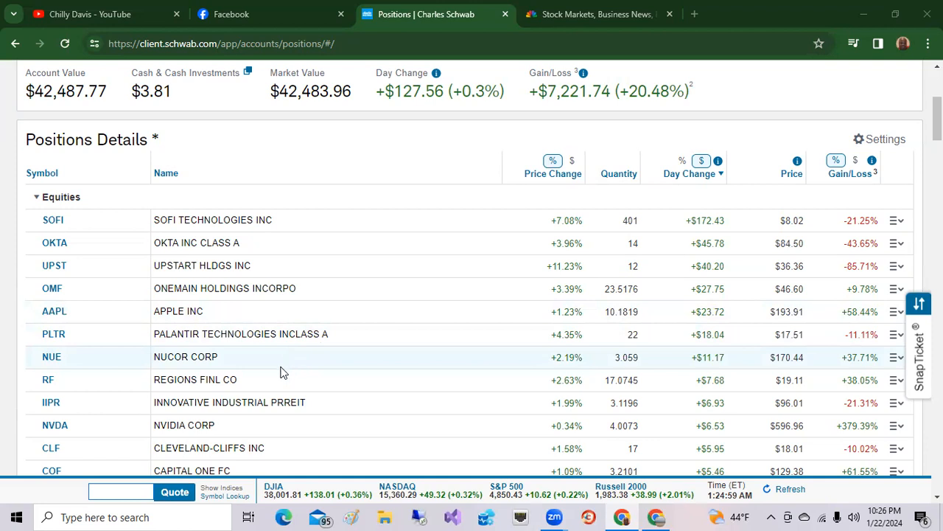
pyautogui.moveTo(280, 381)
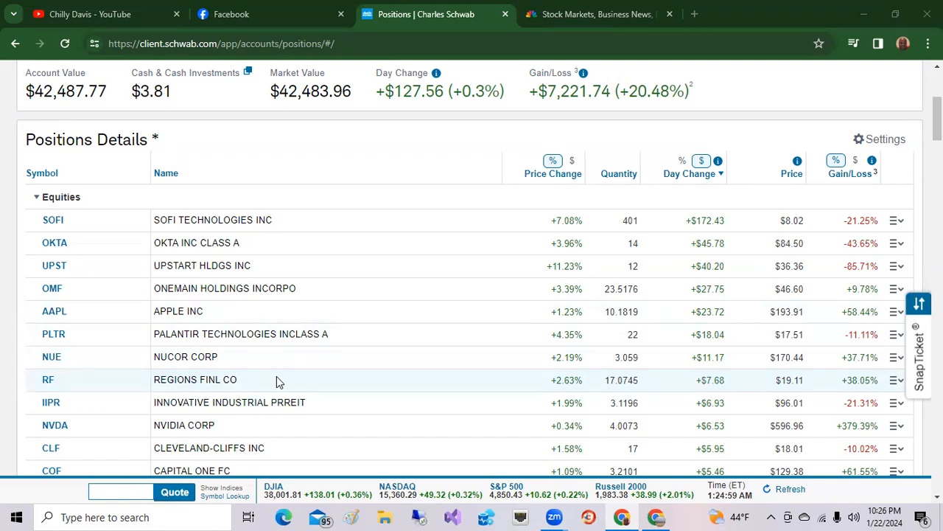
pyautogui.moveTo(260, 424)
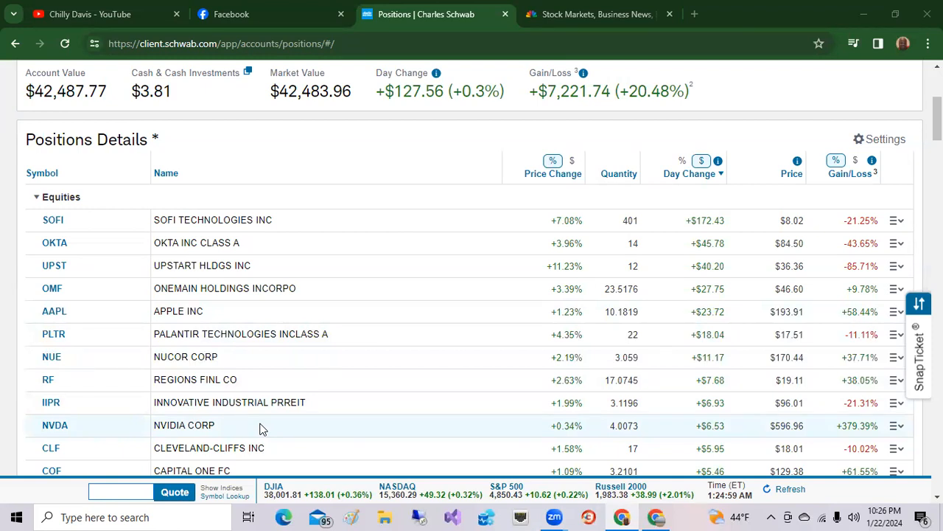
pyautogui.moveTo(398, 229)
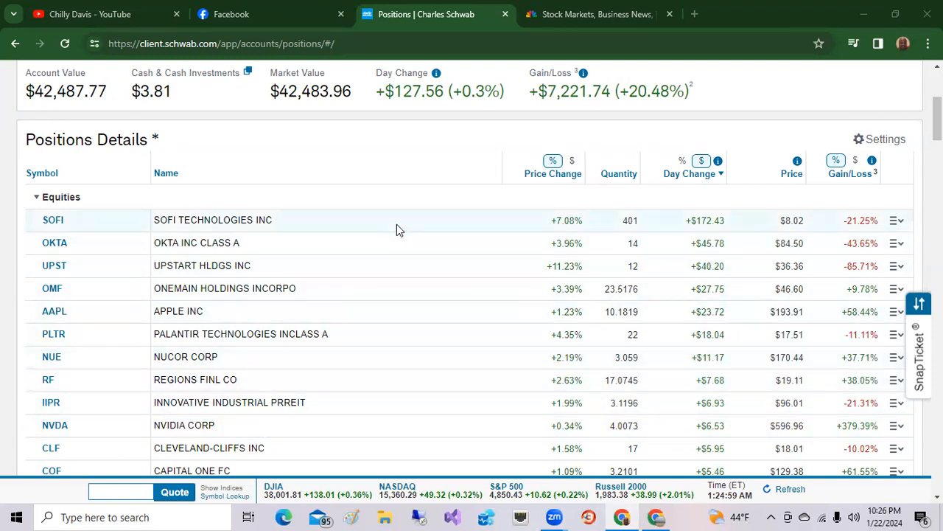
pyautogui.moveTo(536, 209)
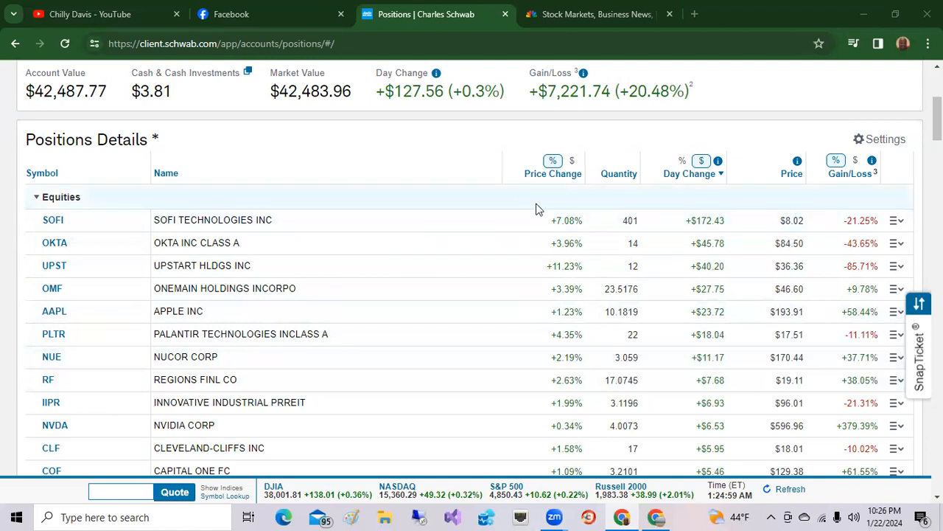
pyautogui.moveTo(690, 183)
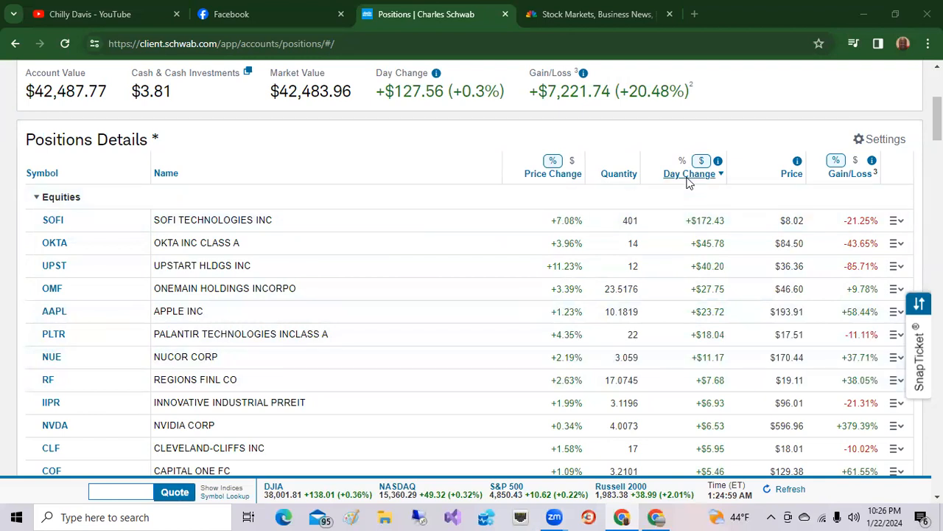
# Sort equities by Day Change ascending so the biggest losers lead, TSLA at -$162.72.
pyautogui.click(690, 174)
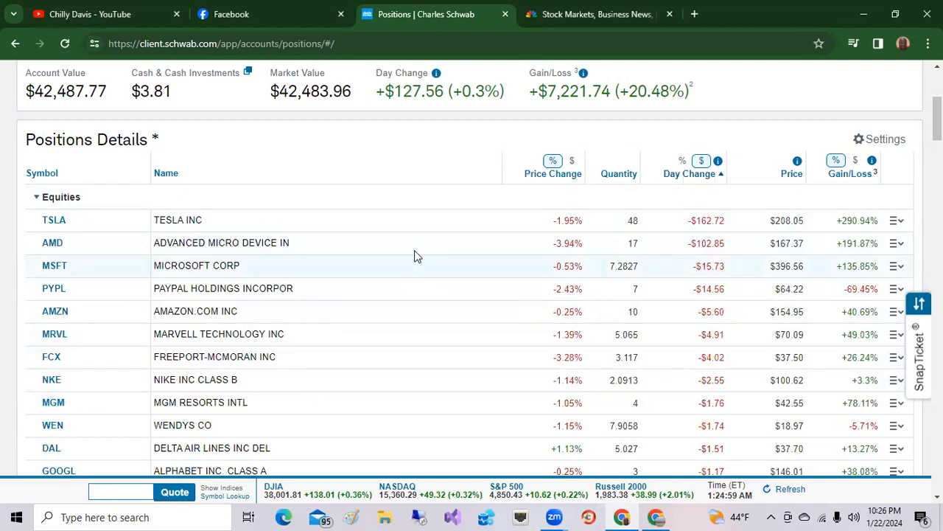
pyautogui.moveTo(424, 220)
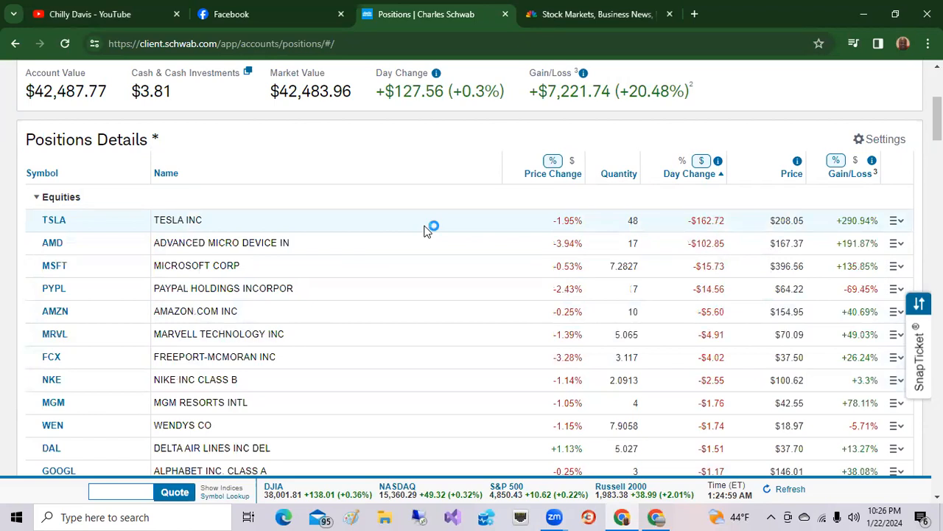
pyautogui.moveTo(426, 230)
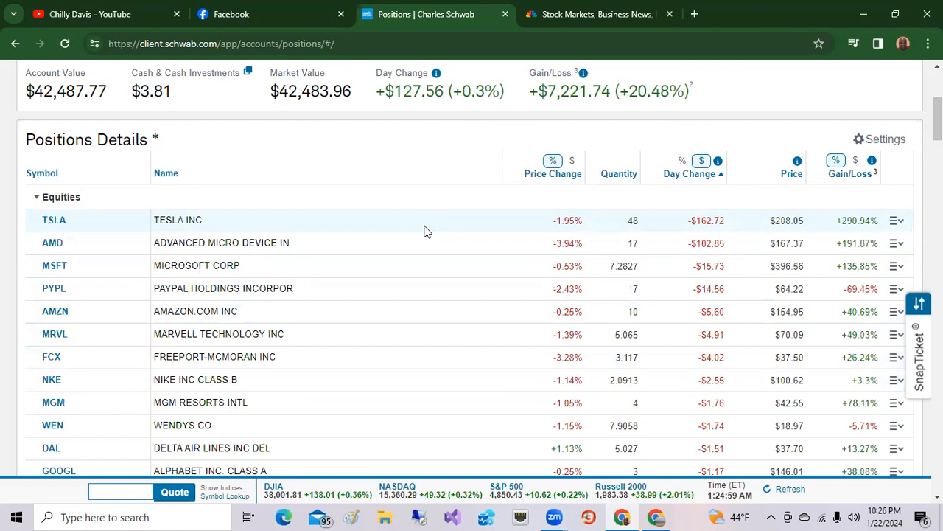
pyautogui.moveTo(420, 305)
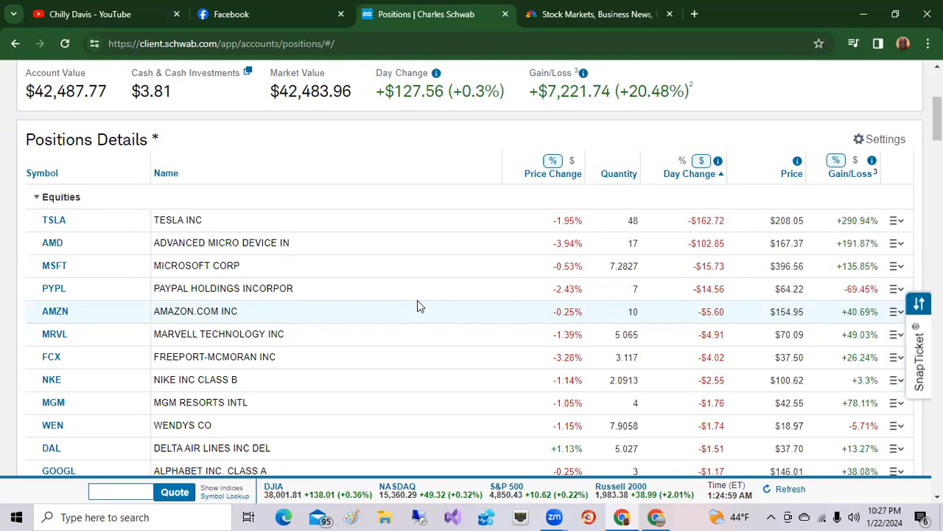
pyautogui.moveTo(371, 236)
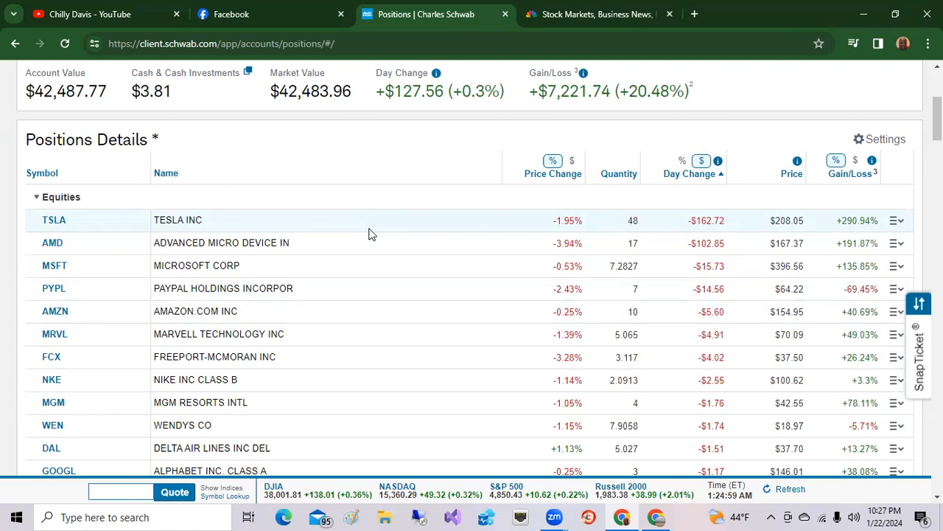
pyautogui.moveTo(507, 234)
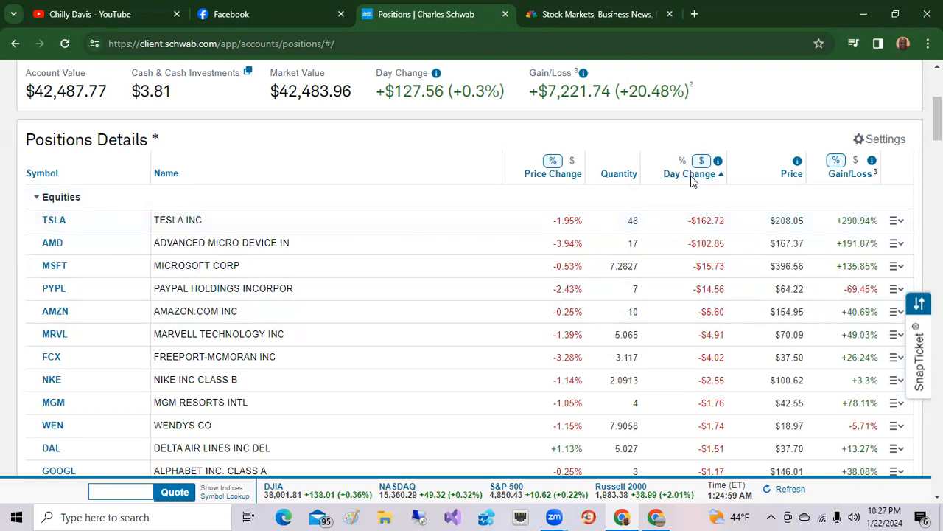
# Re-sort by Day Change with SOFI's $172.43 gain first, then return to the YouTube gain/loss post.
pyautogui.click(689, 173)
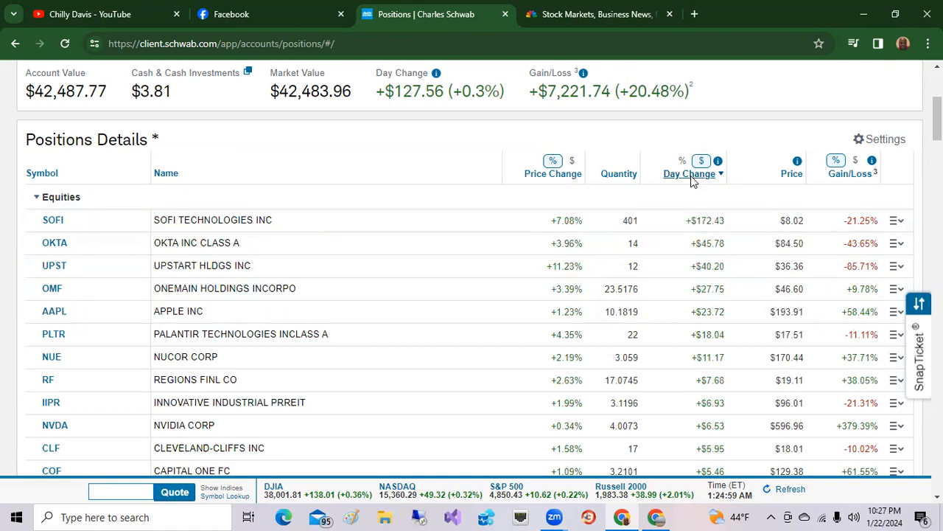
pyautogui.moveTo(543, 311)
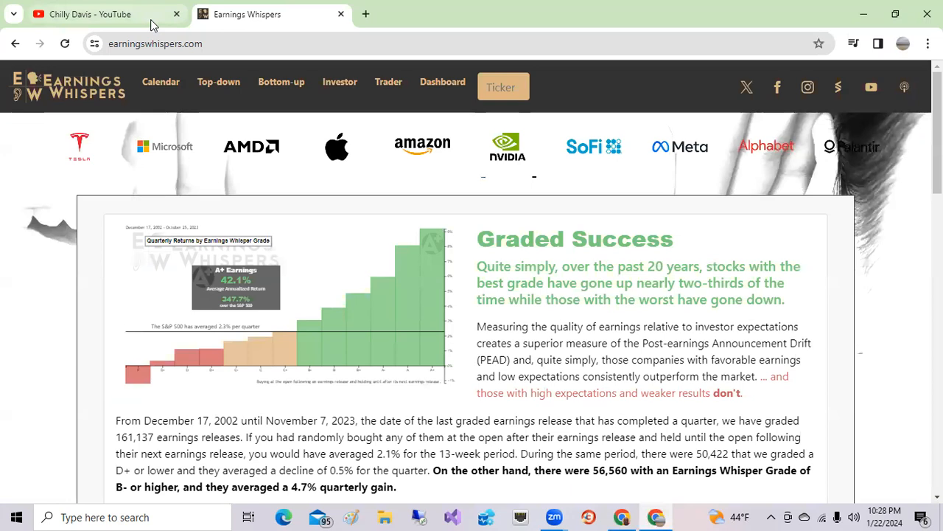
pyautogui.click(89, 13)
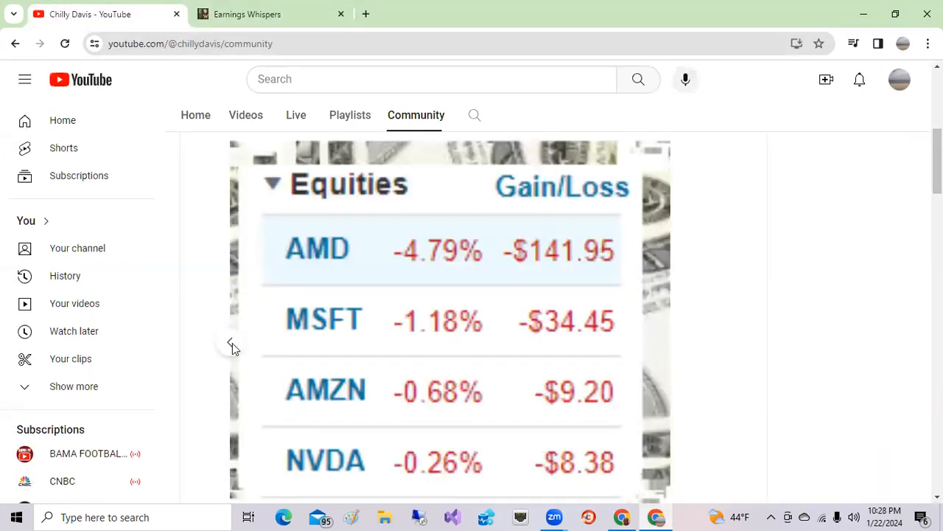